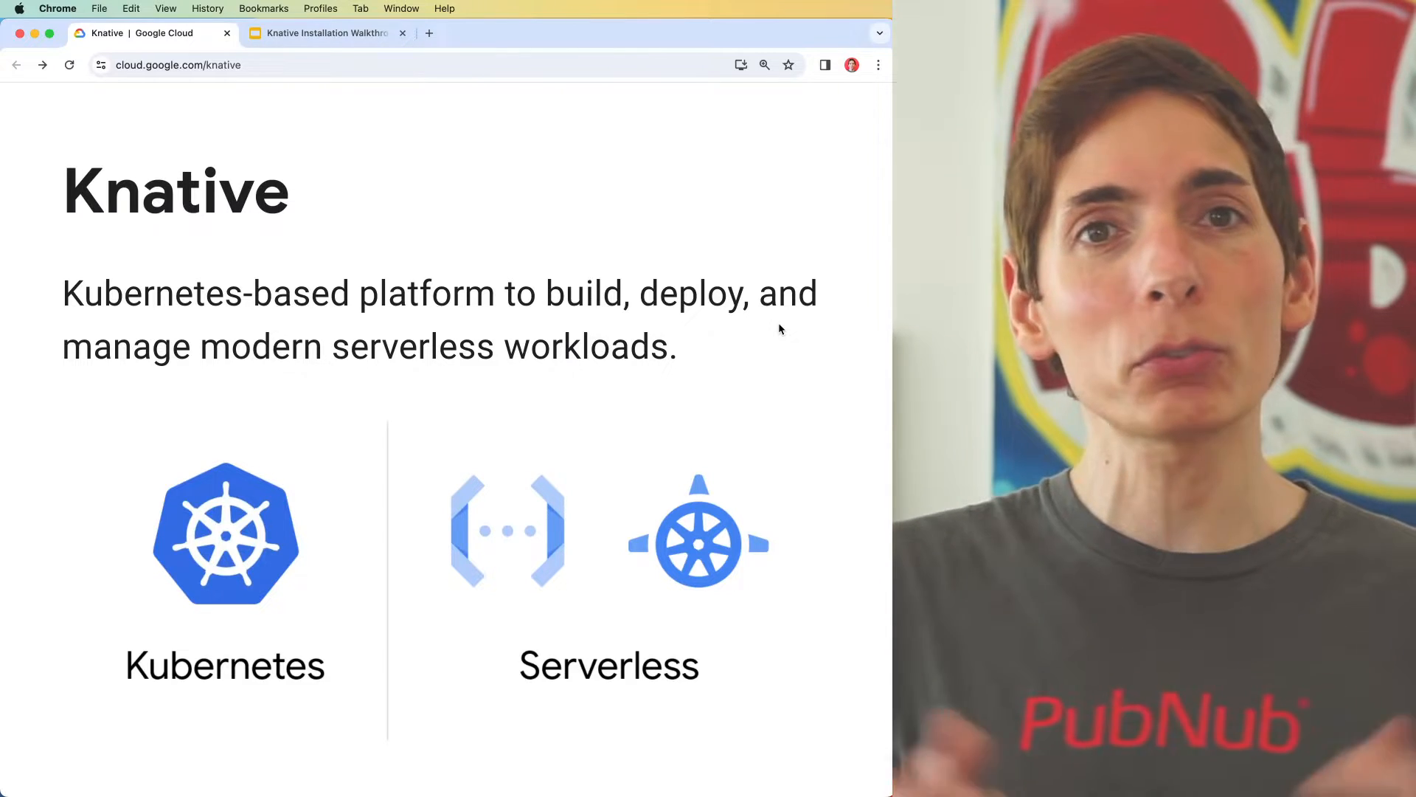
Step: Read through the Knative Google Cloud page, highlighting the serverless and Developer-friendly passages
scroll("down", 3)
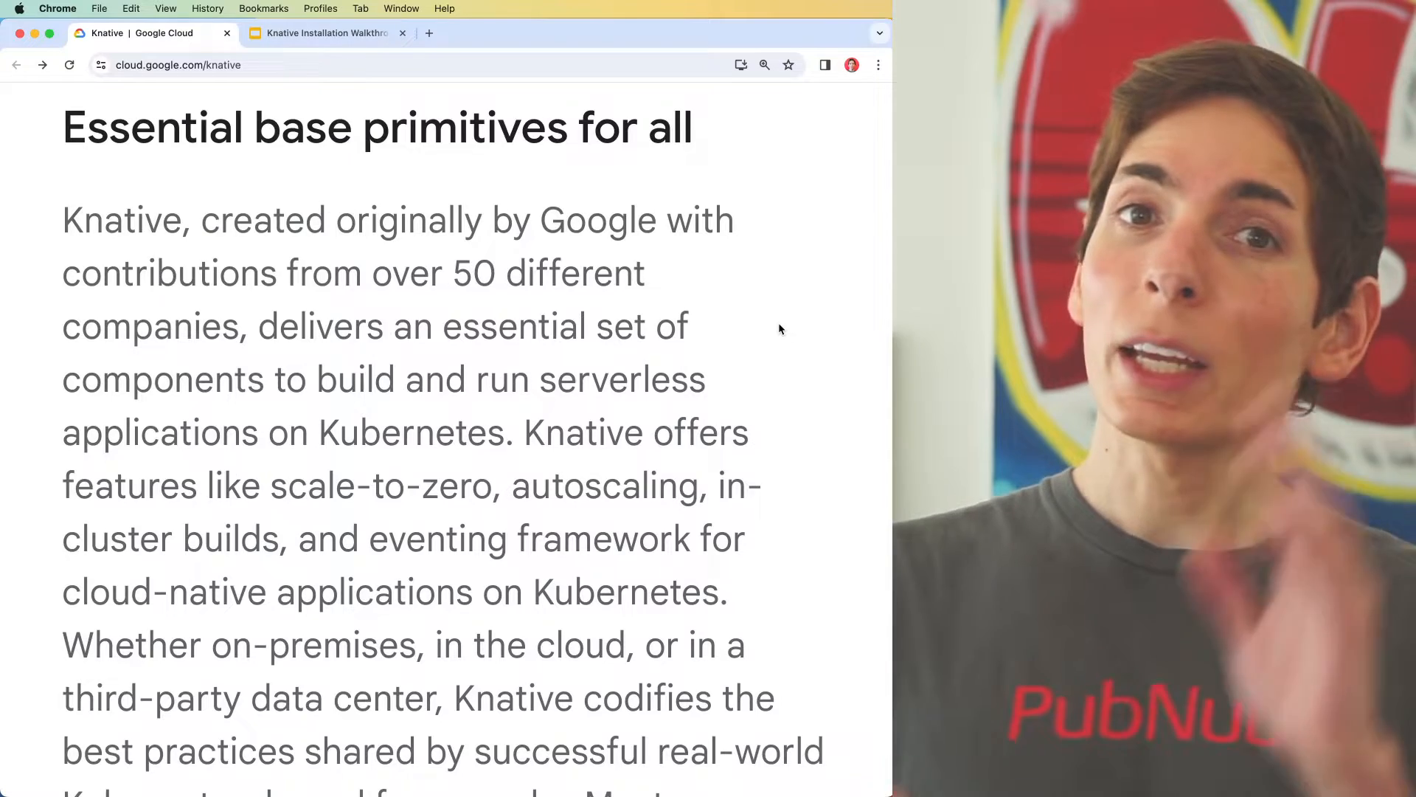
left_click_drag(401, 220, 666, 220)
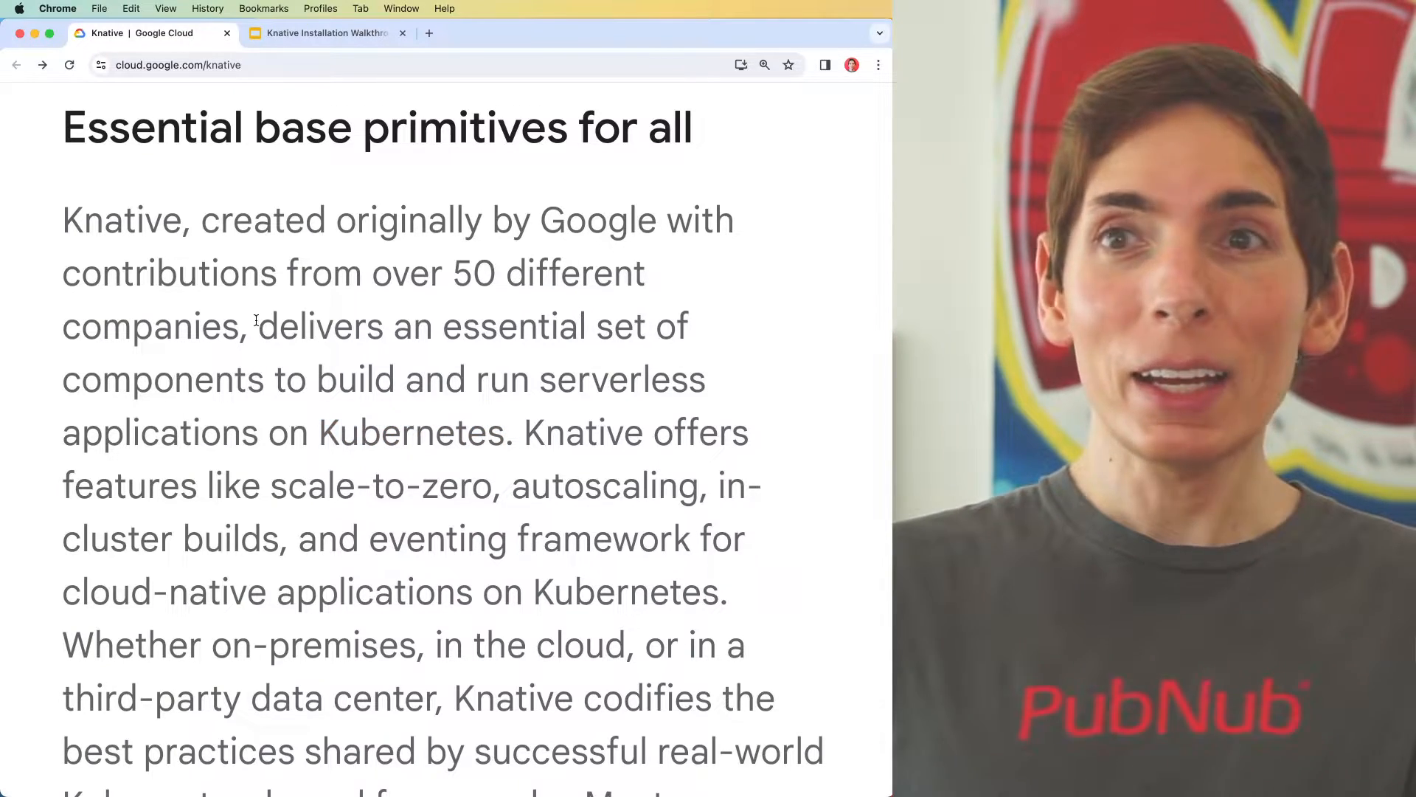
left_click_drag(256, 327, 319, 379)
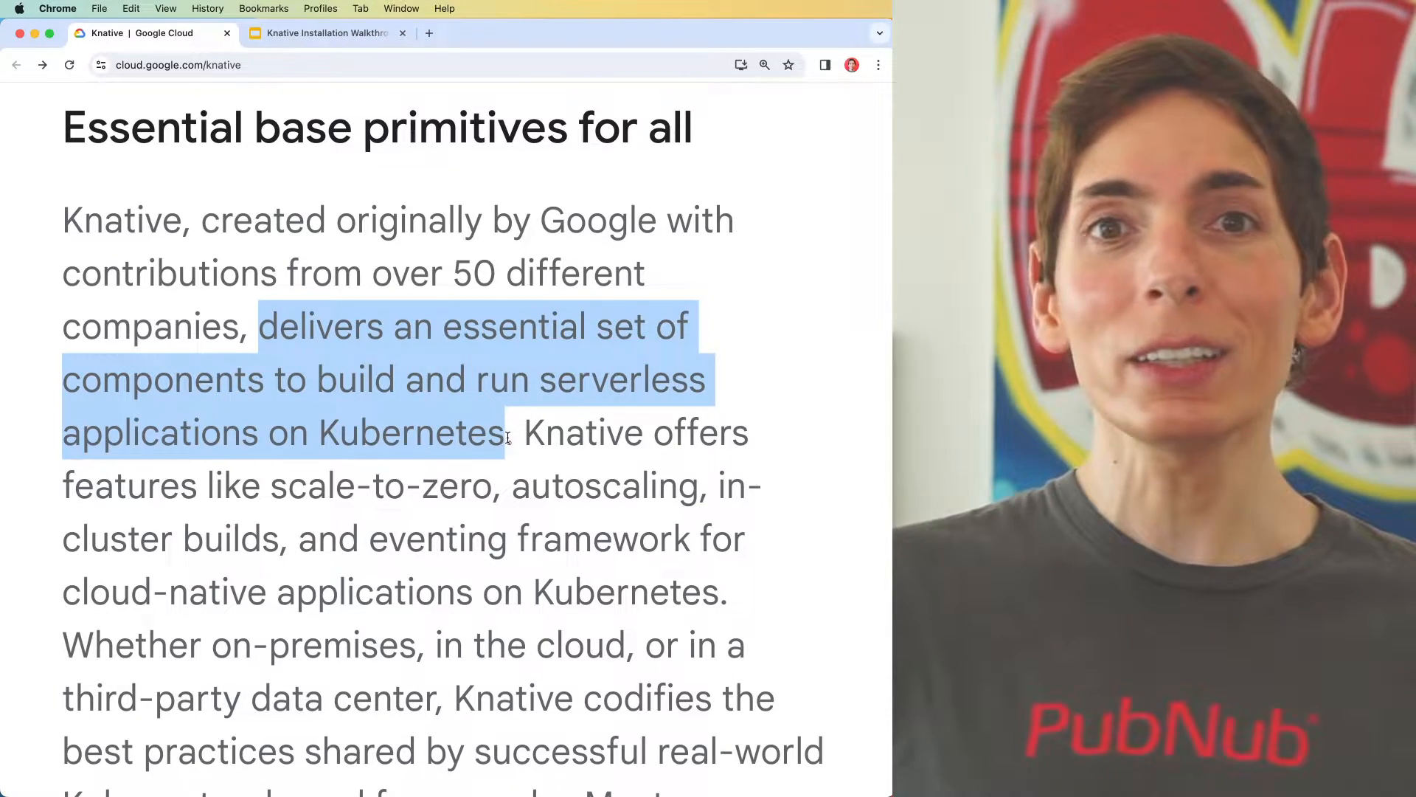
scroll("down", 3)
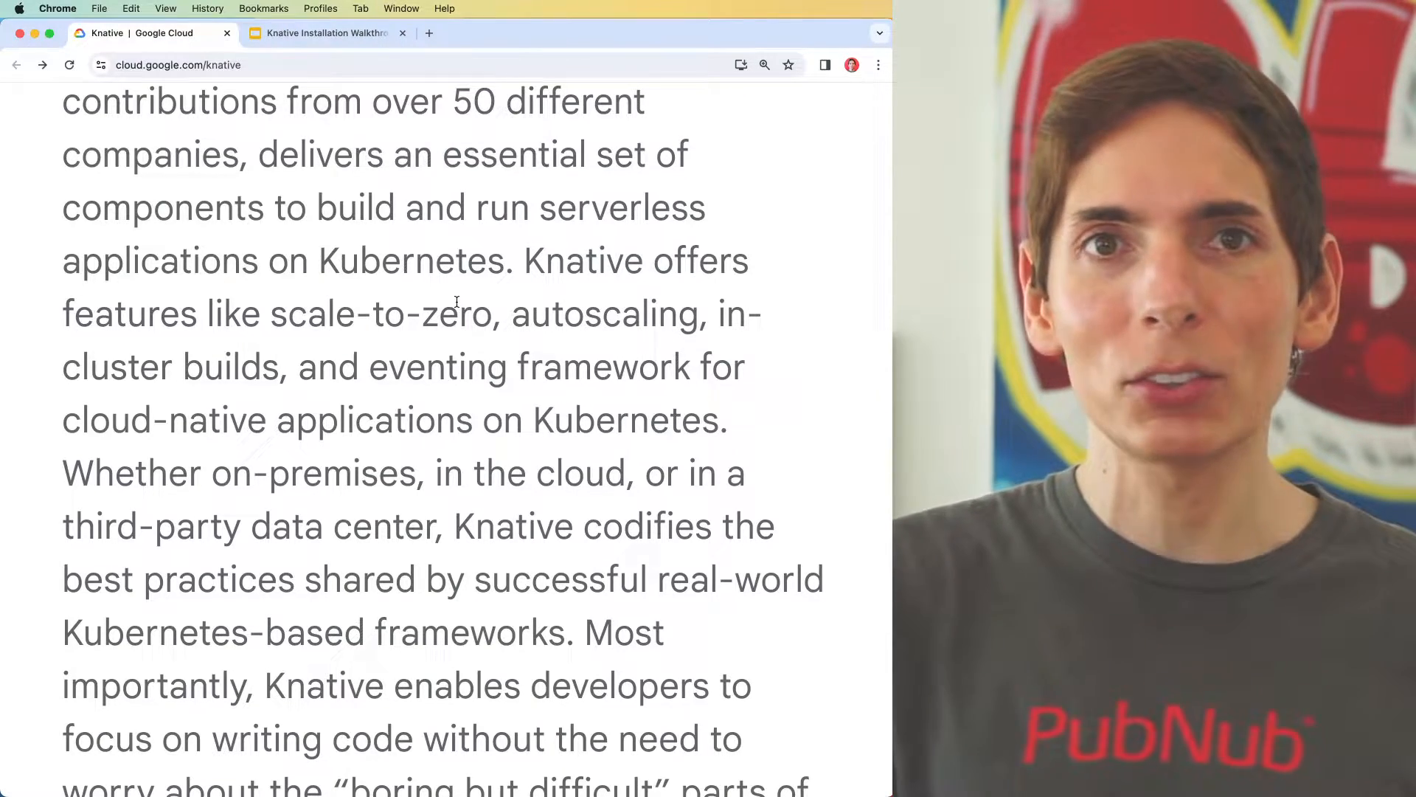
double_click(605, 313)
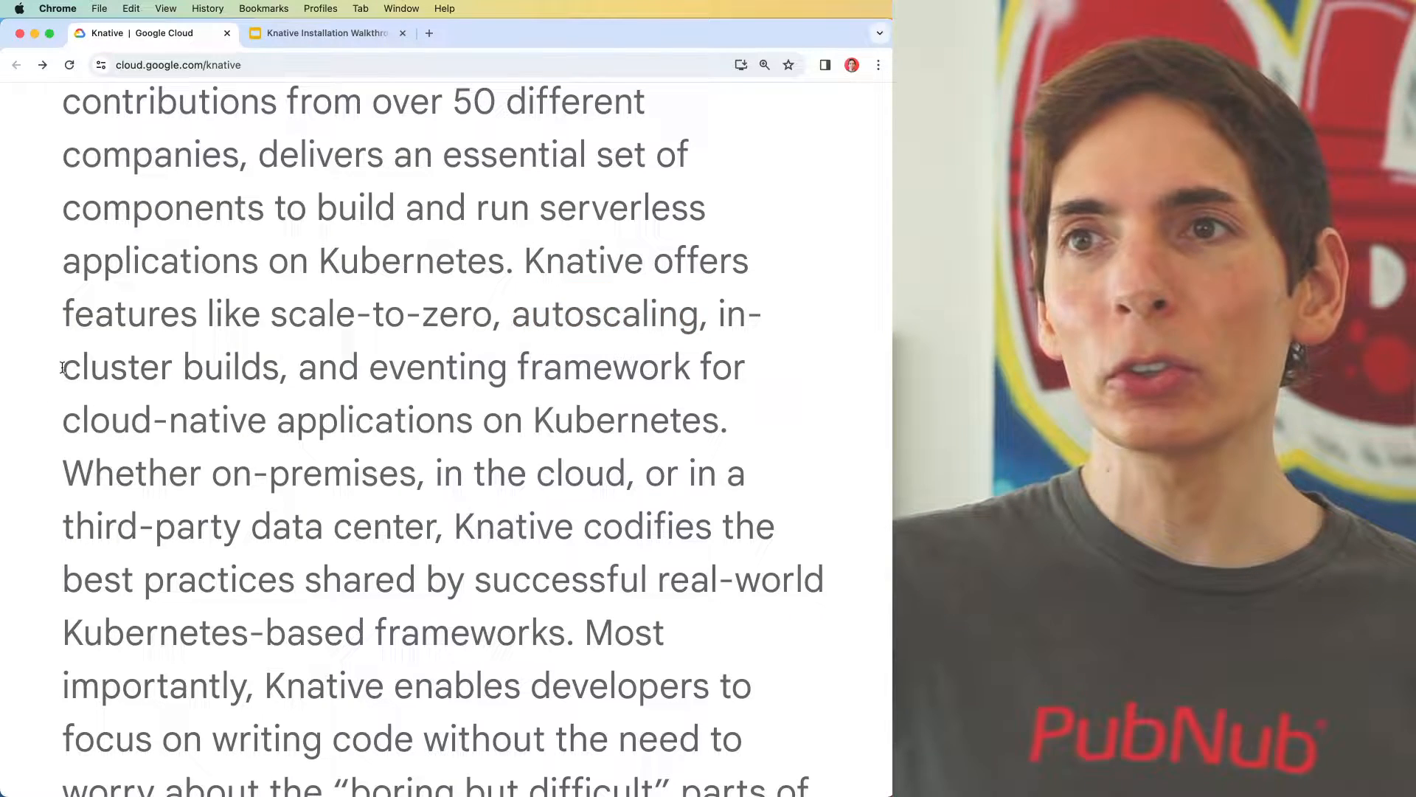
left_click_drag(62, 367, 262, 367)
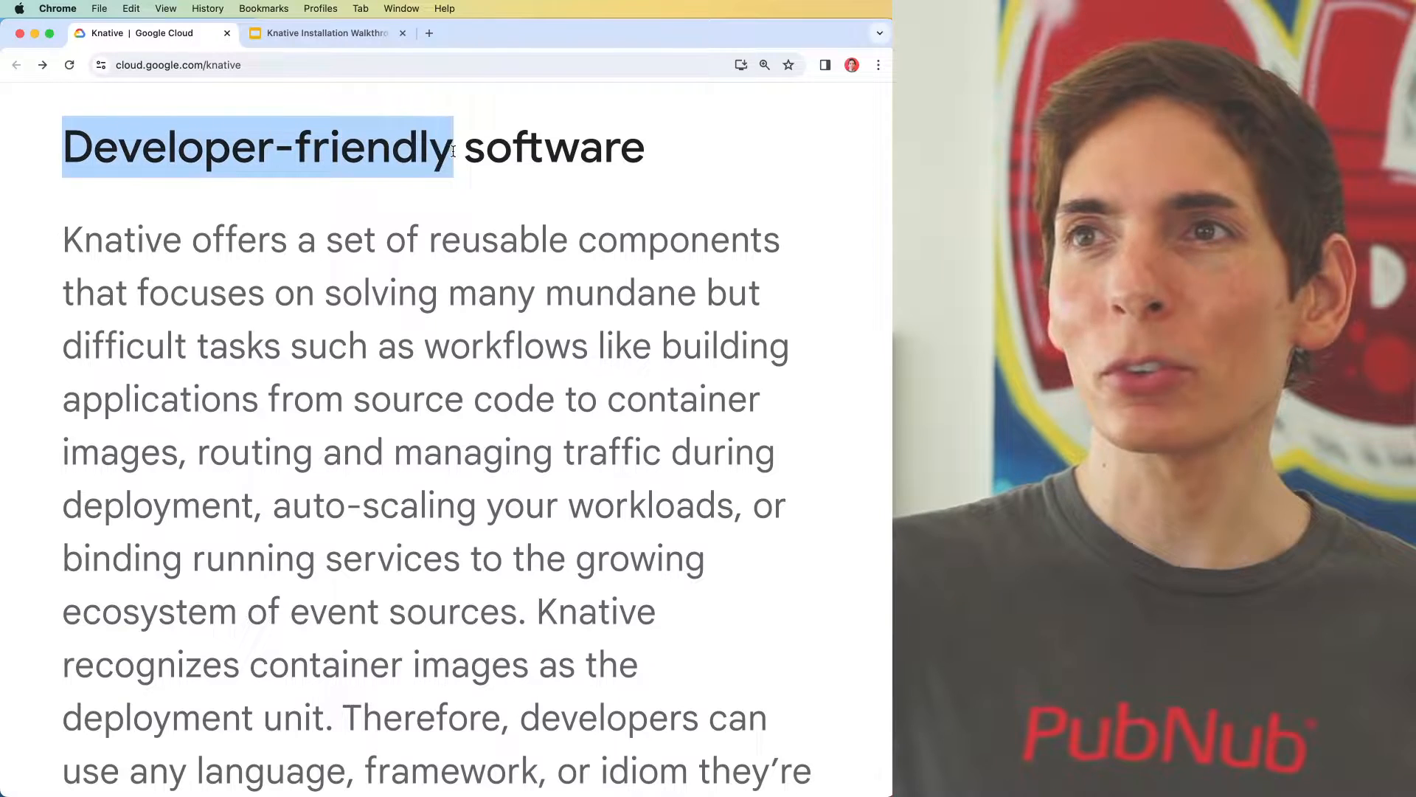
left_click_drag(451, 148, 537, 147)
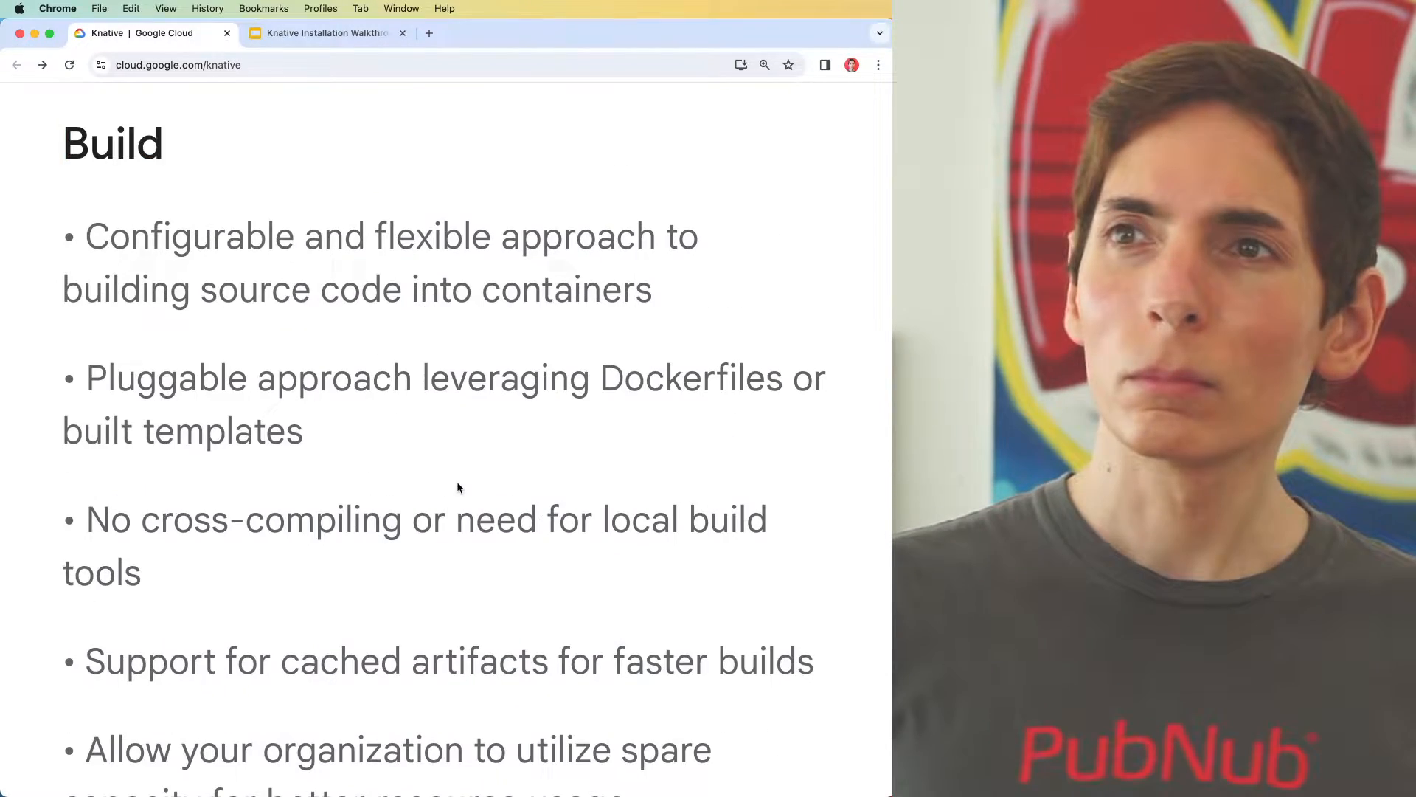
Step: Switch to the Knative Installation Walkthrough presentation in Chrome
left_click(324, 32)
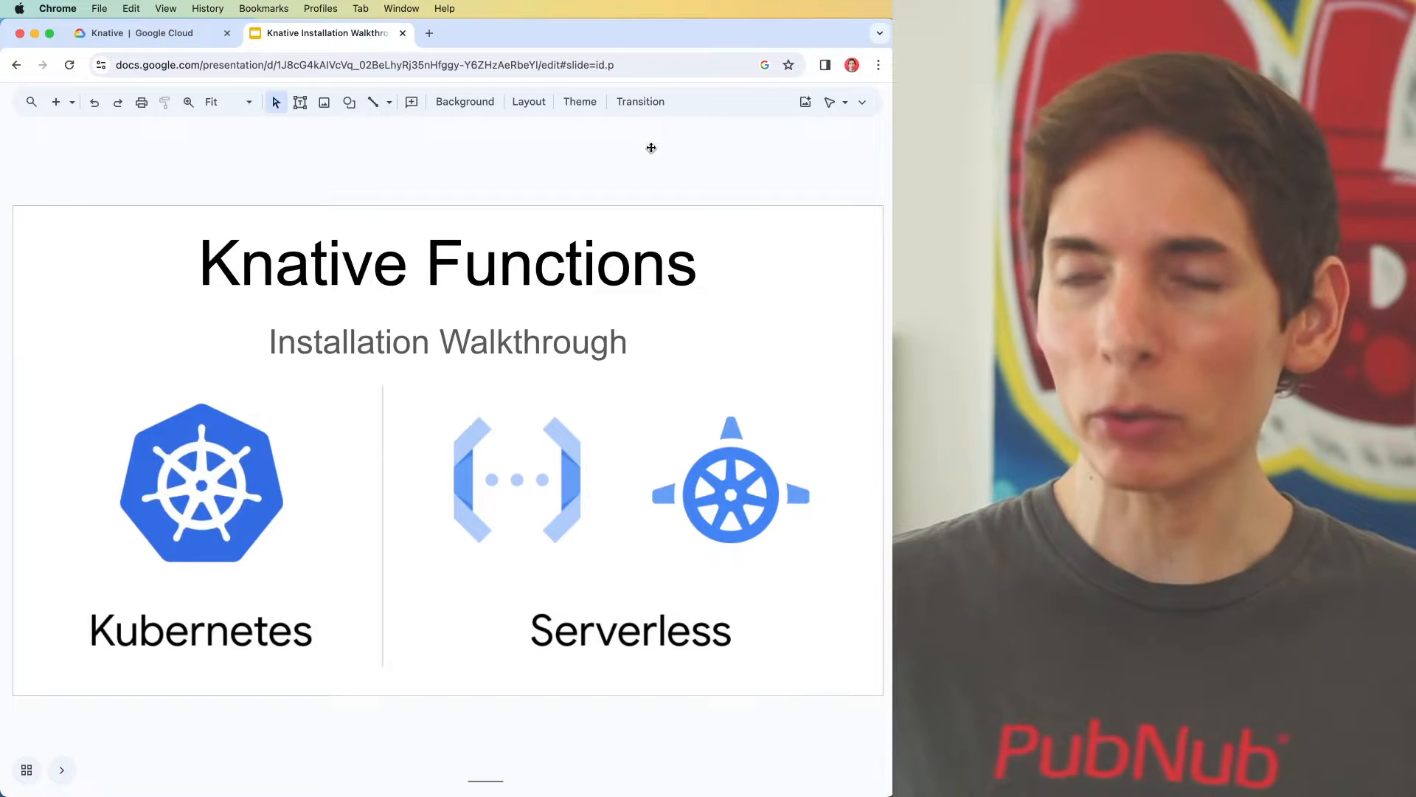
Step: Show the Knative Installation slide, highlight the four brew install commands, and zoom to 200%
left_click(445, 263)
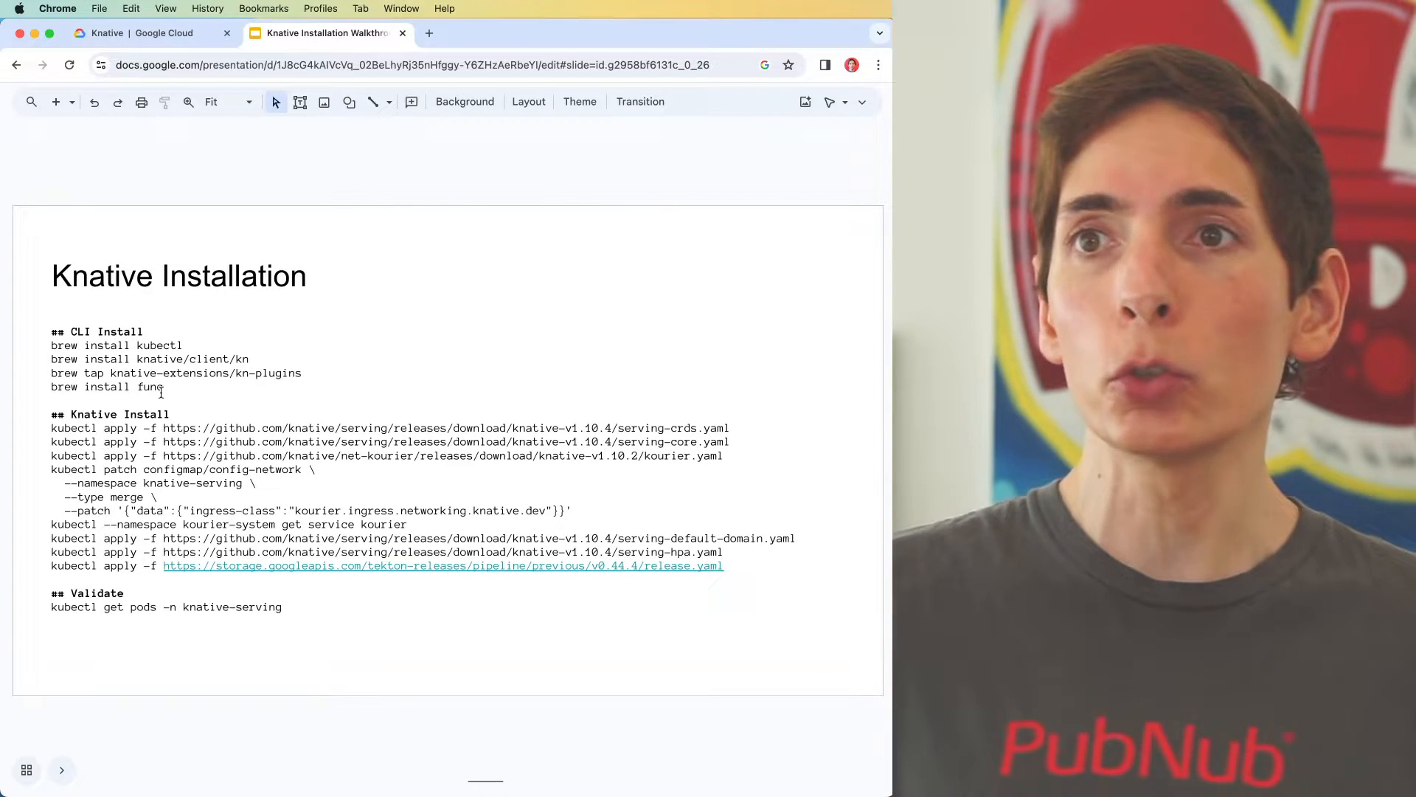
left_click(162, 386)
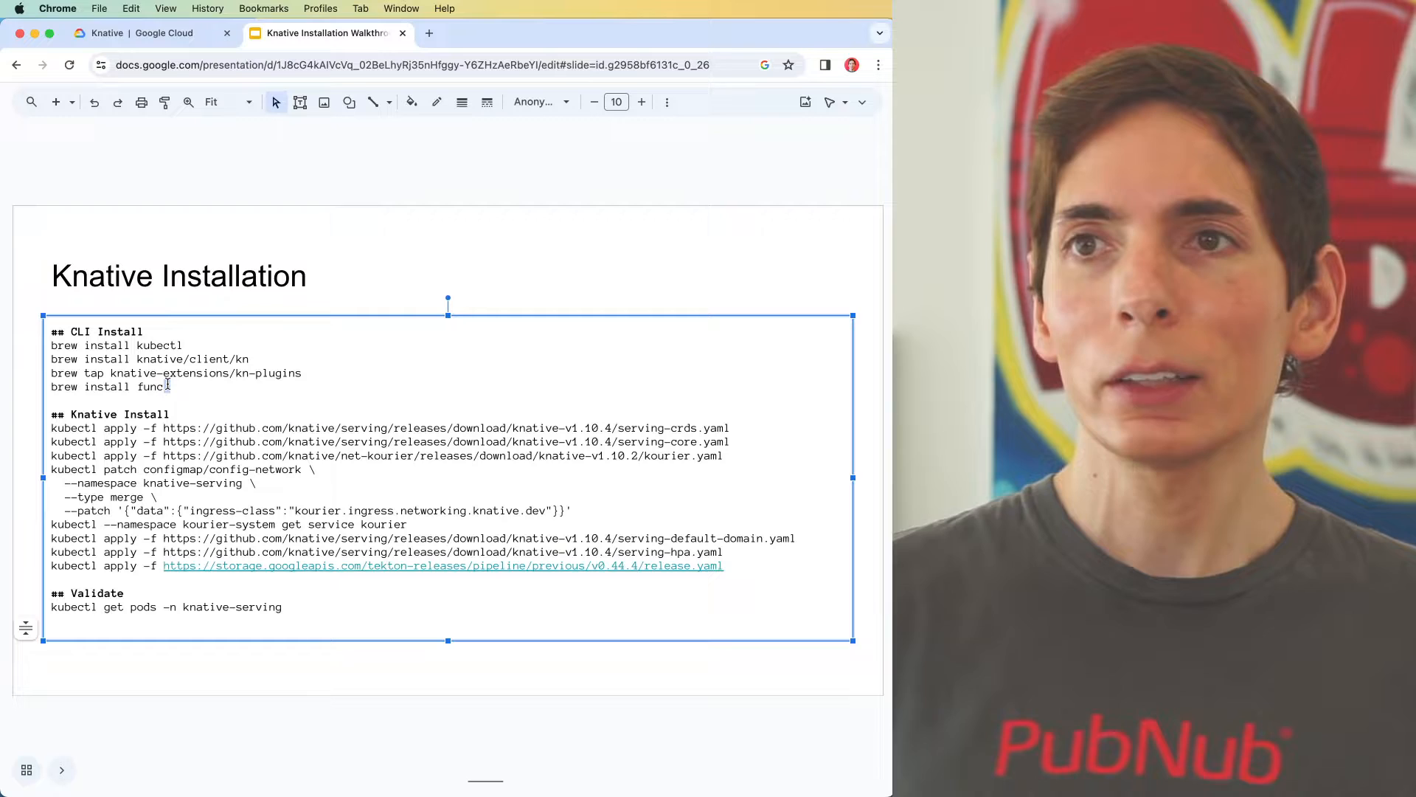
left_click_drag(50, 345, 164, 387)
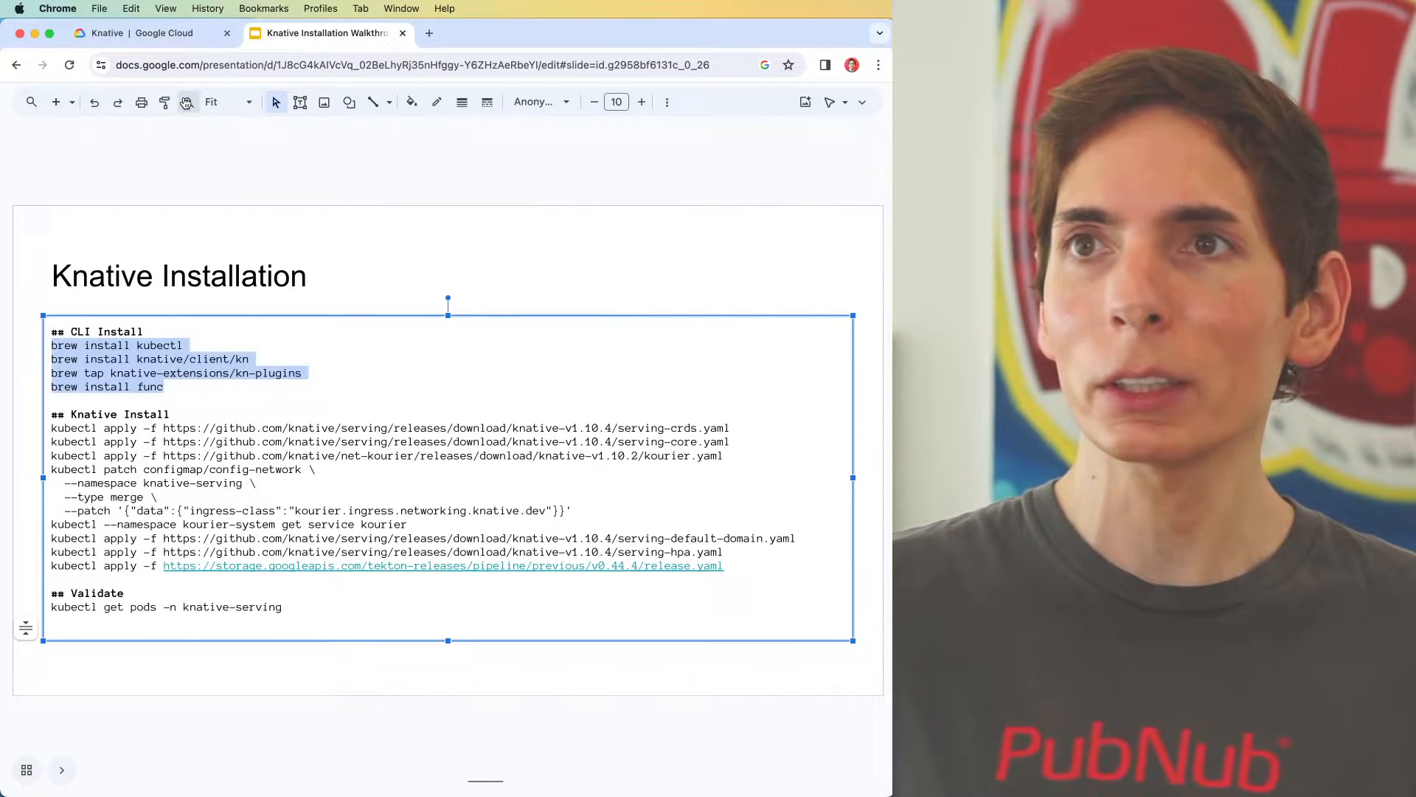
left_click(188, 102)
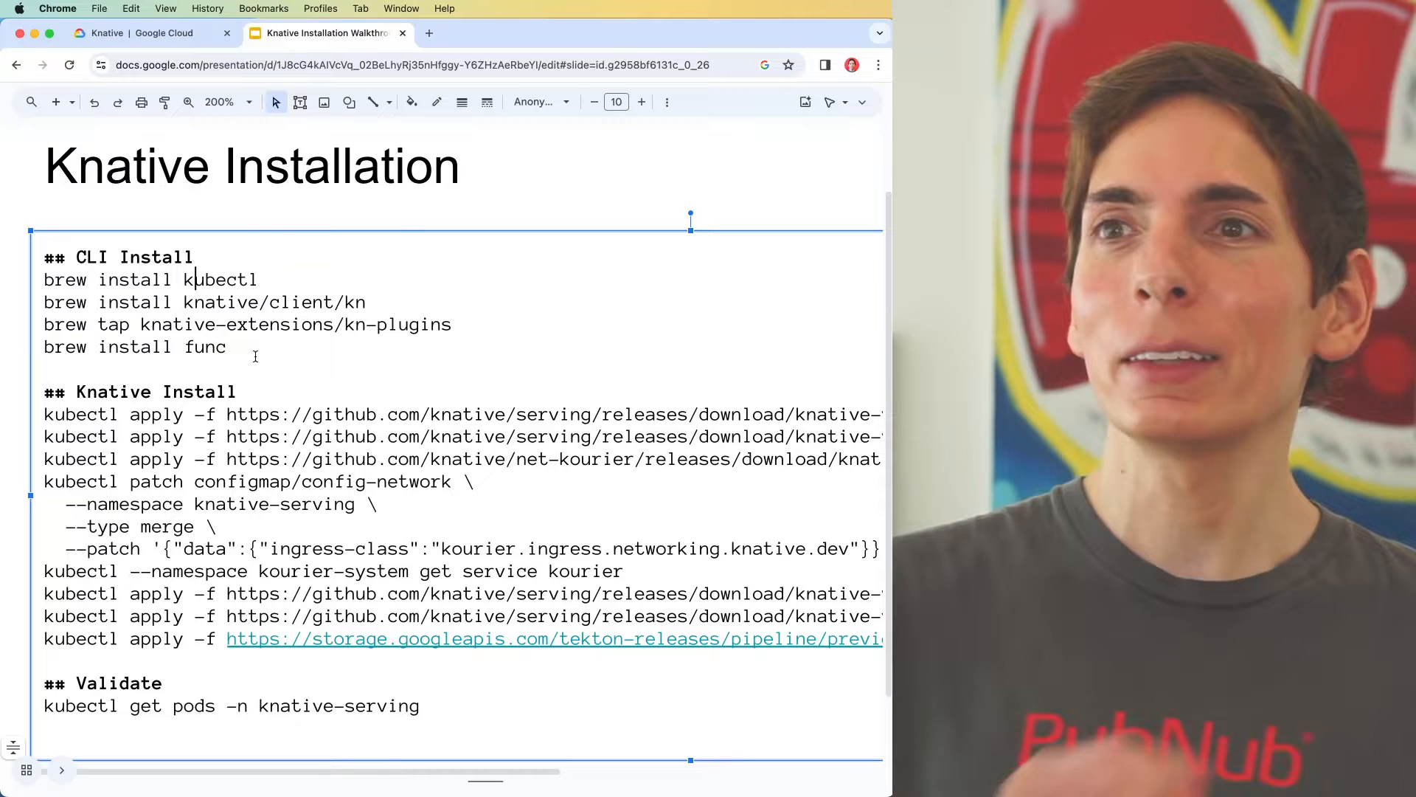
double_click(221, 301)
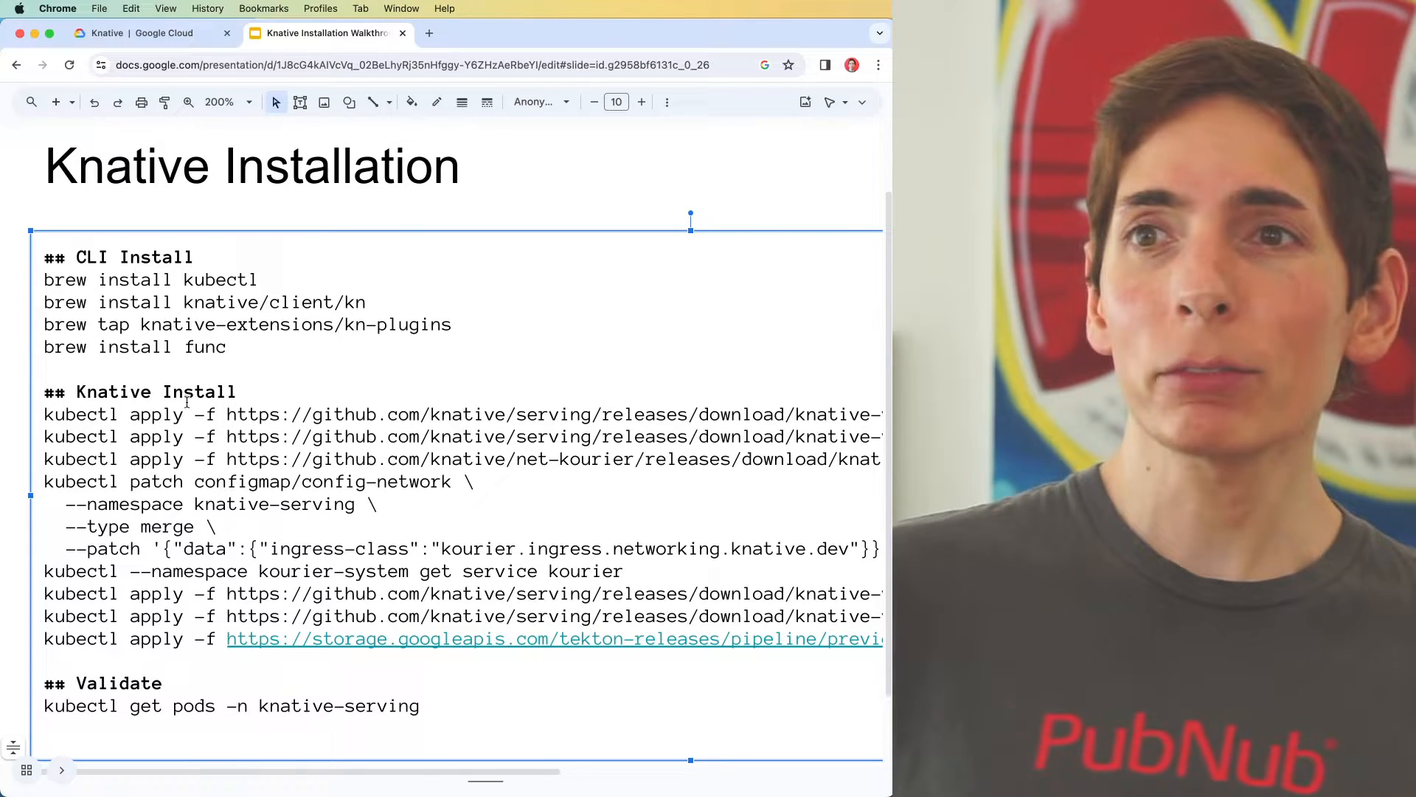
double_click(80, 413)
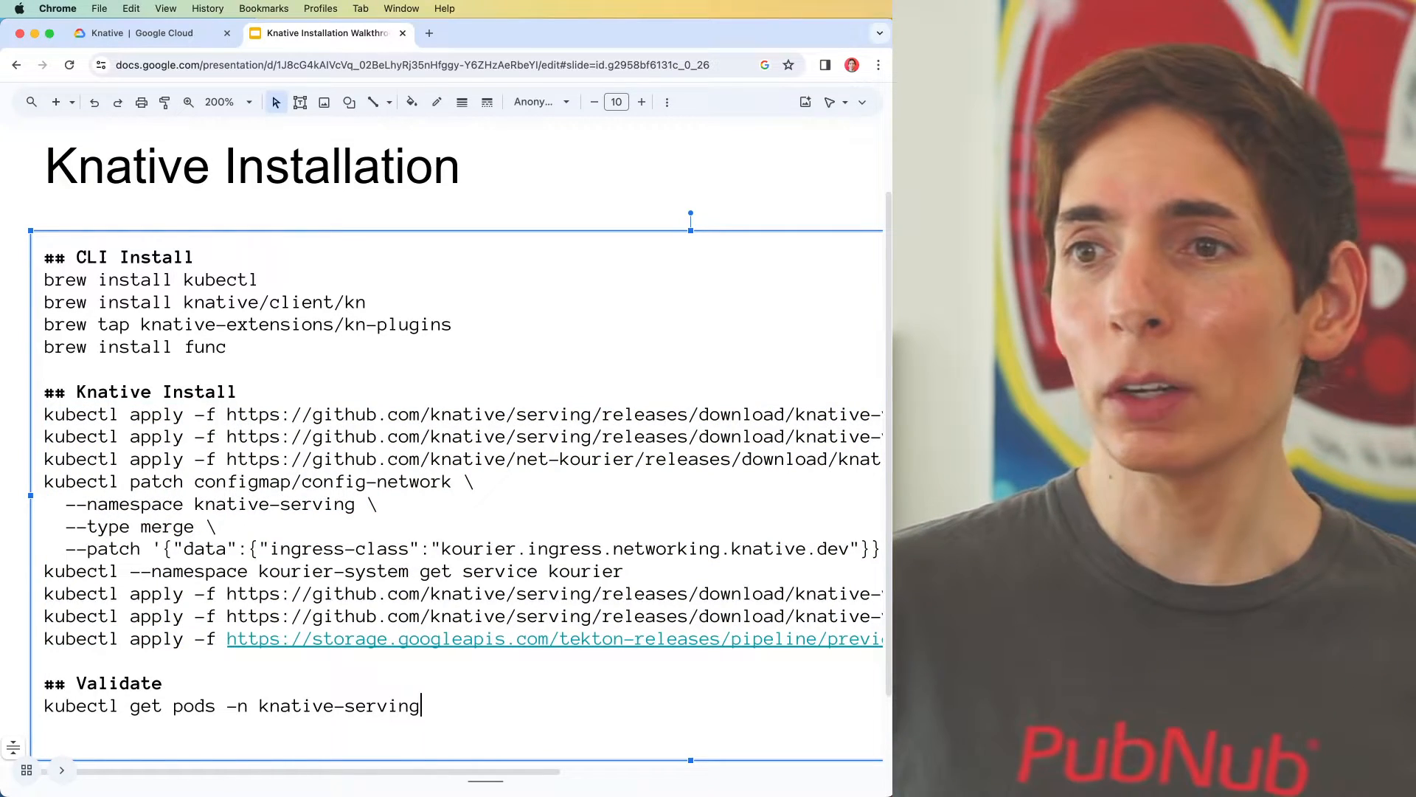
triple_click(232, 706)
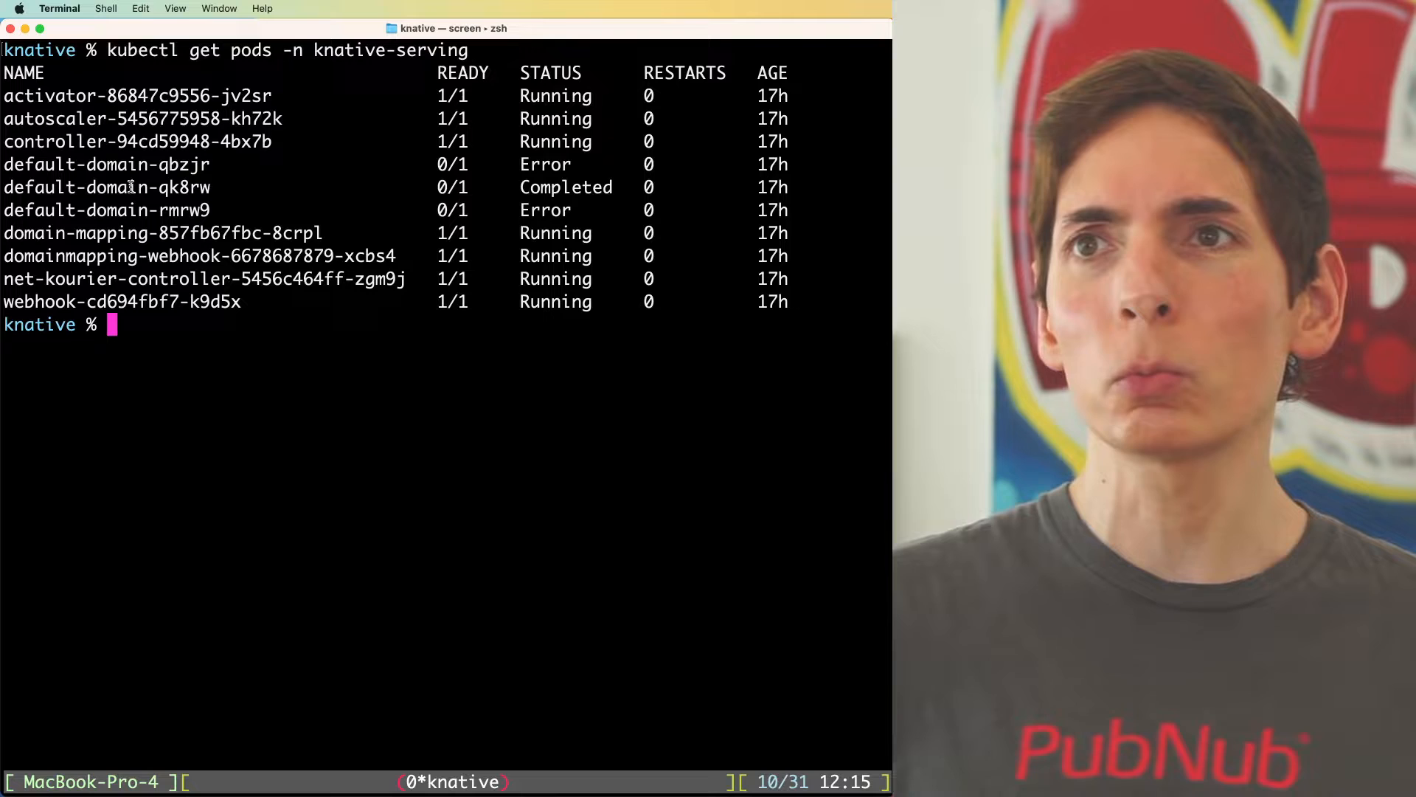
Step: Select a default-domain pod name in the knative-serving pod listing
double_click(565, 187)
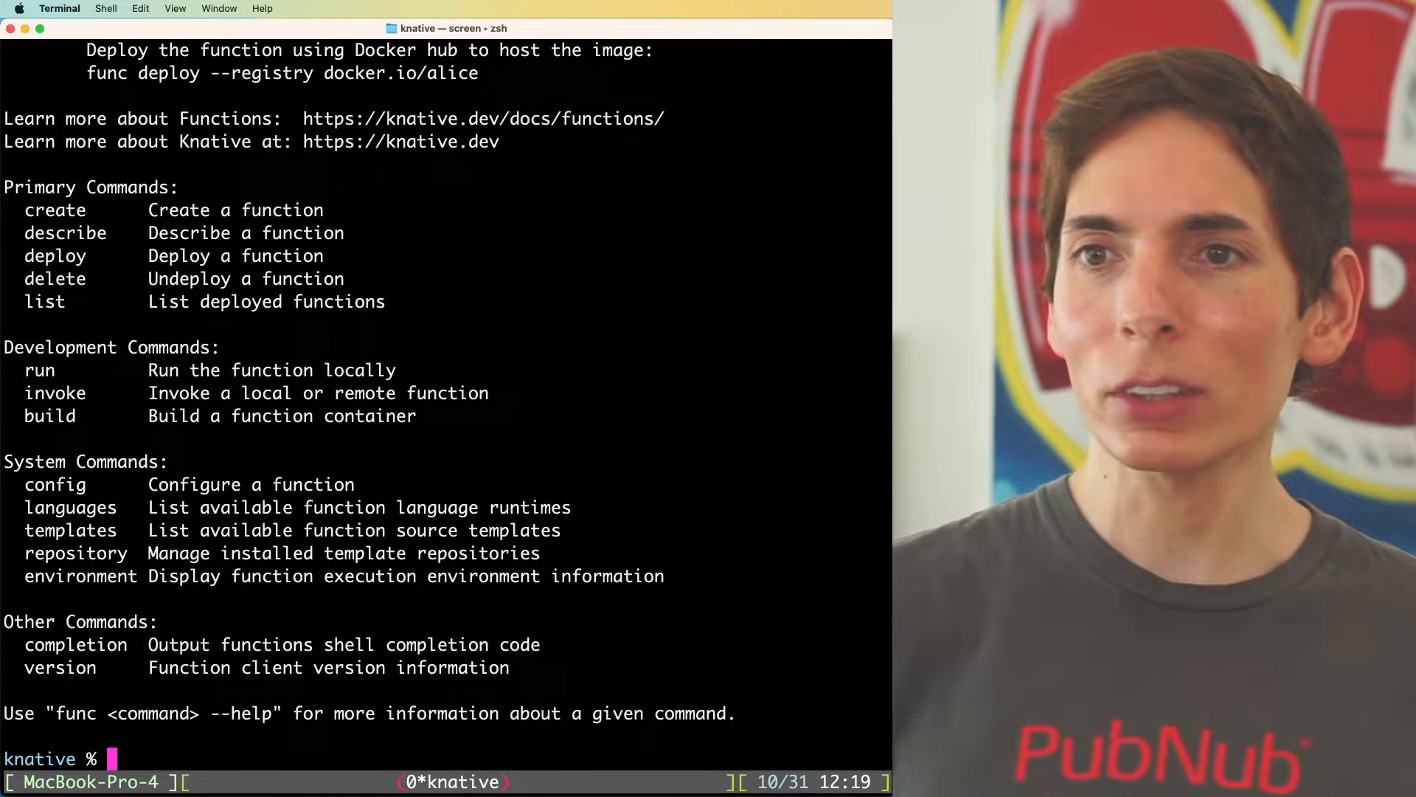
Step: Create the Node.js project with 'func create --language node myfunction' and inspect index.js in vi
type("func create --language node myfunction")
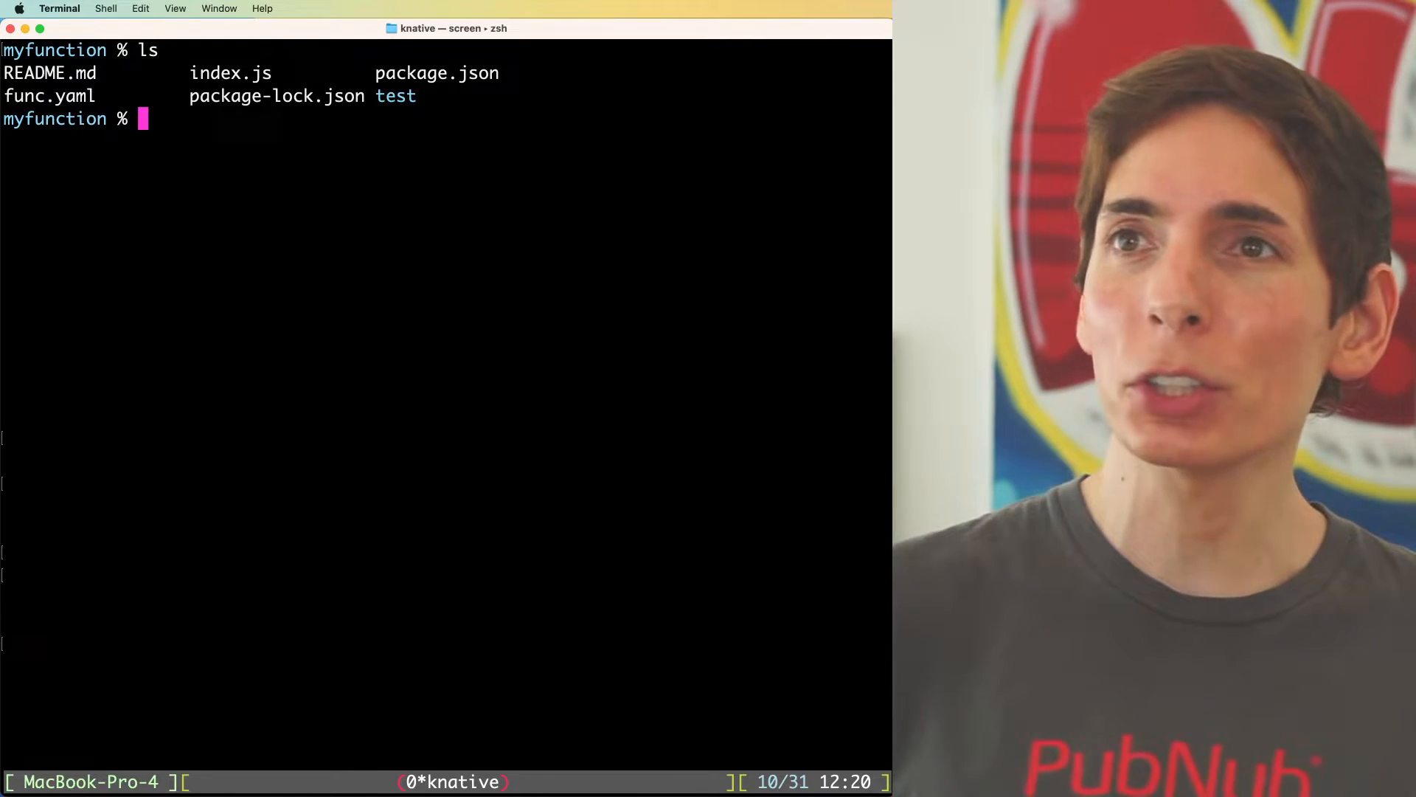
type("vi index.js")
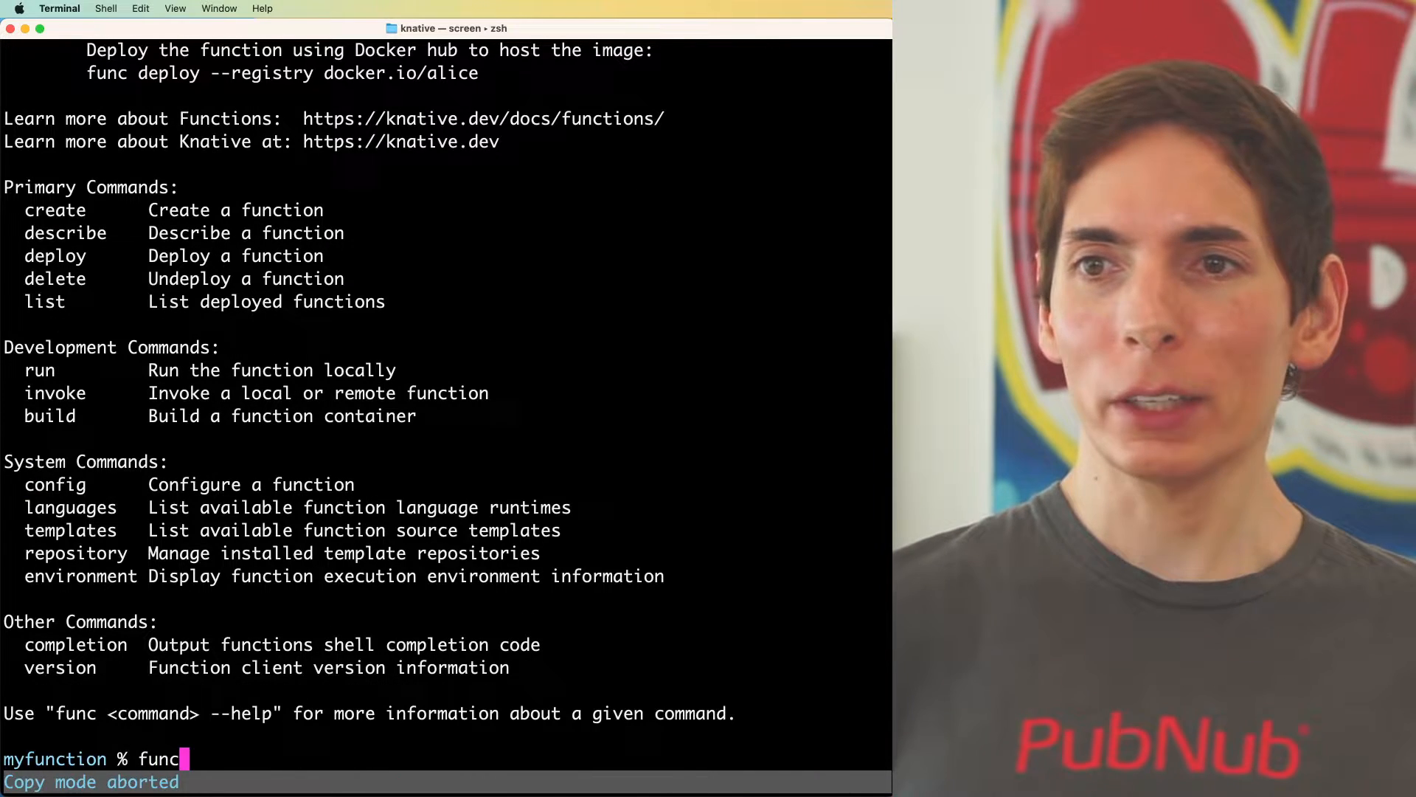
Step: Run the function locally with 'func run' using registry docker.io/stephenlb until it listens on 8080
type("run")
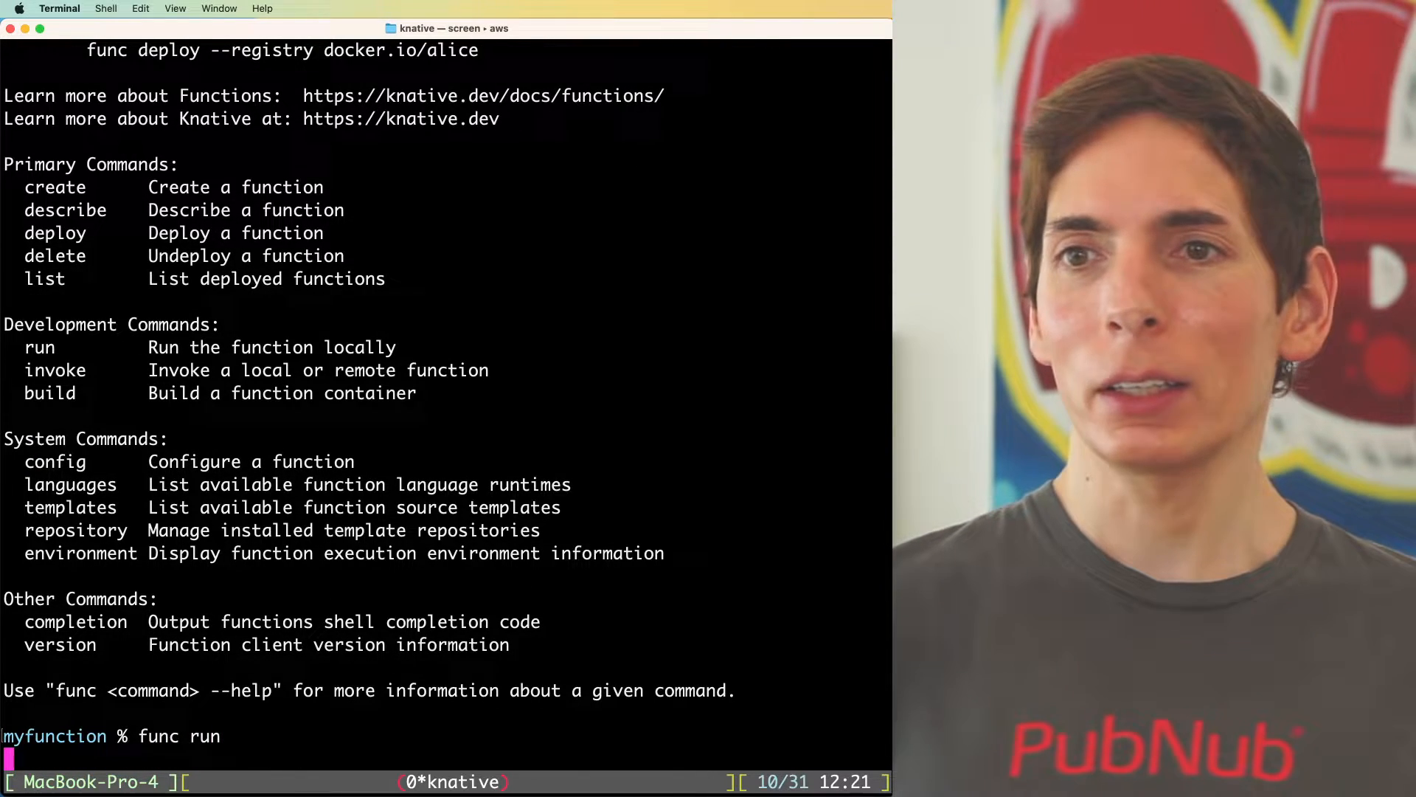
key("enter")
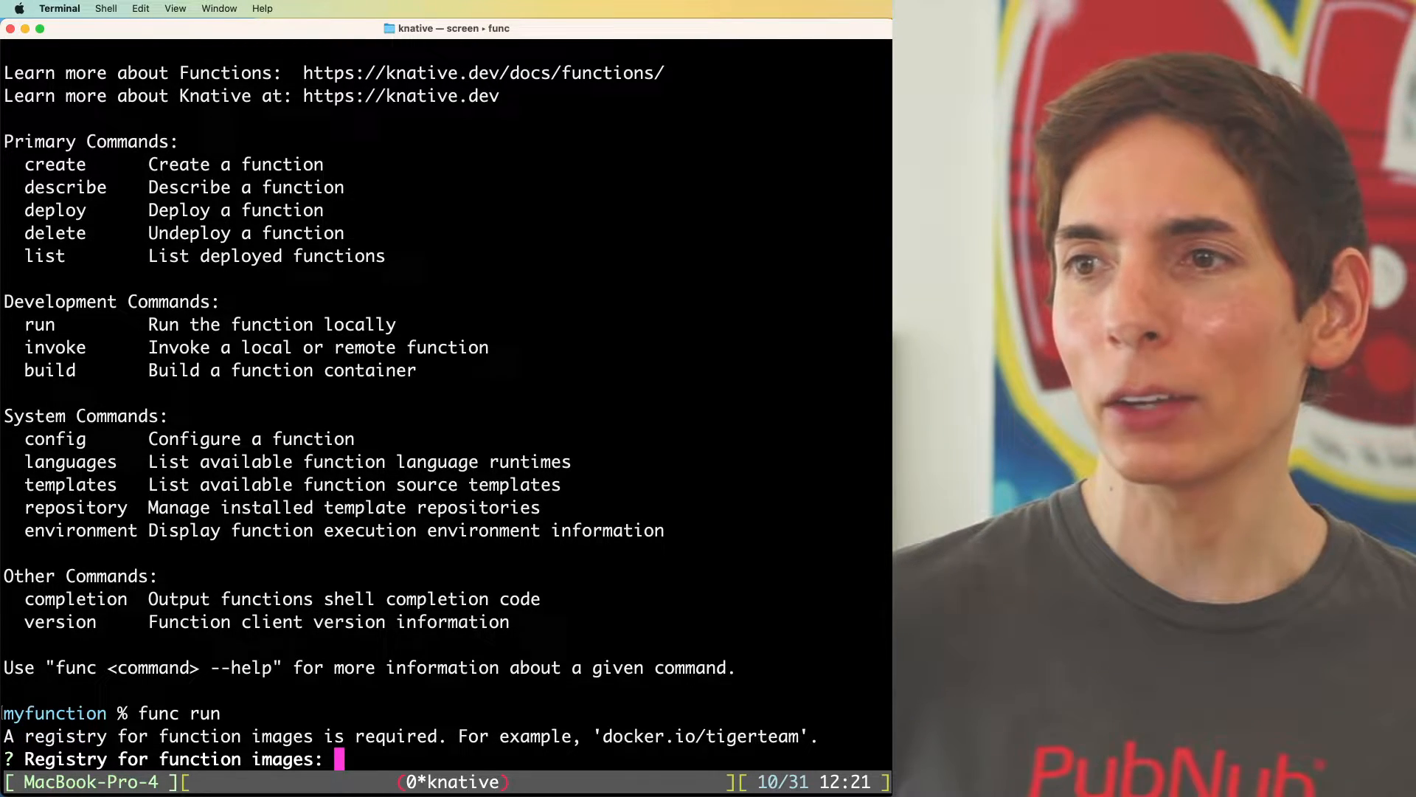
type("docker.io/stephenlb")
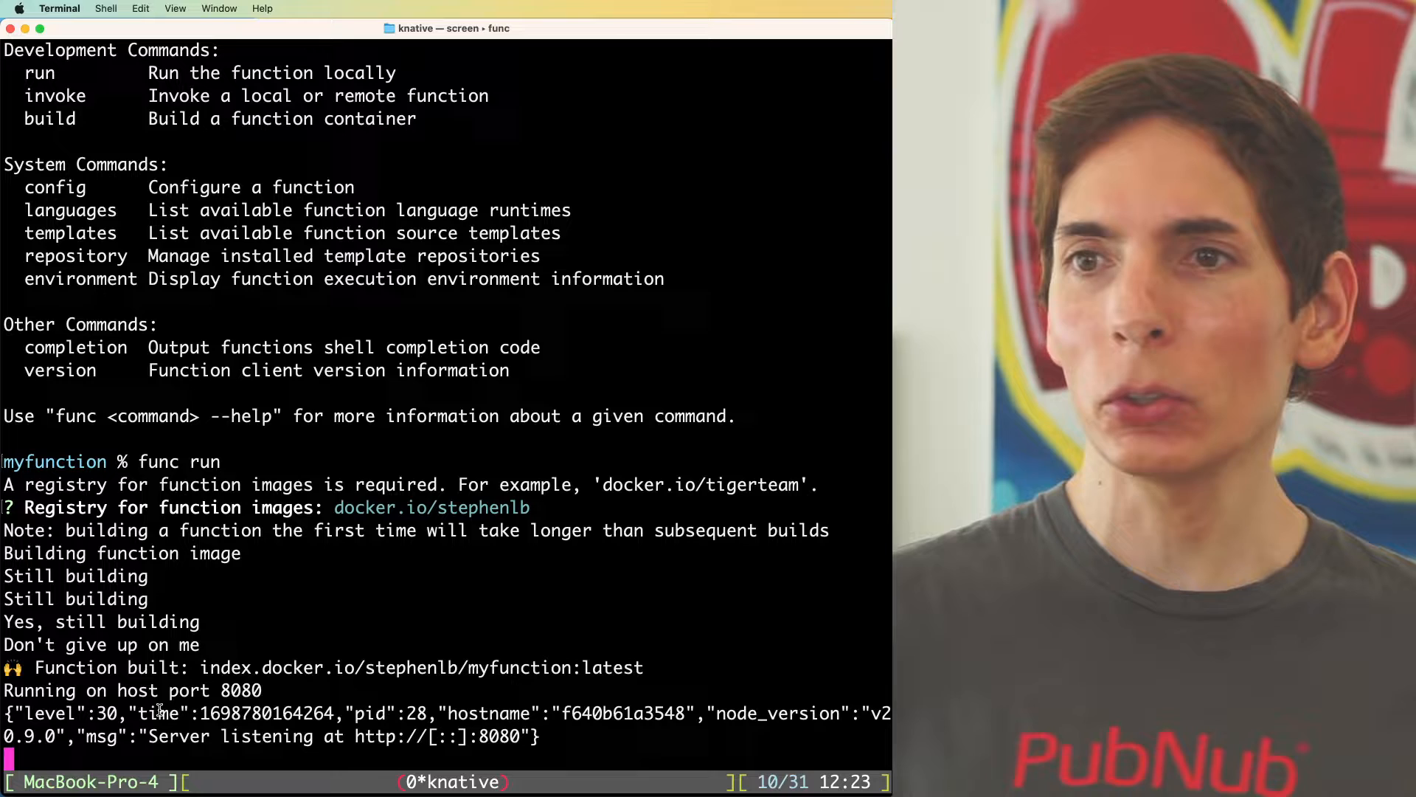
double_click(240, 690)
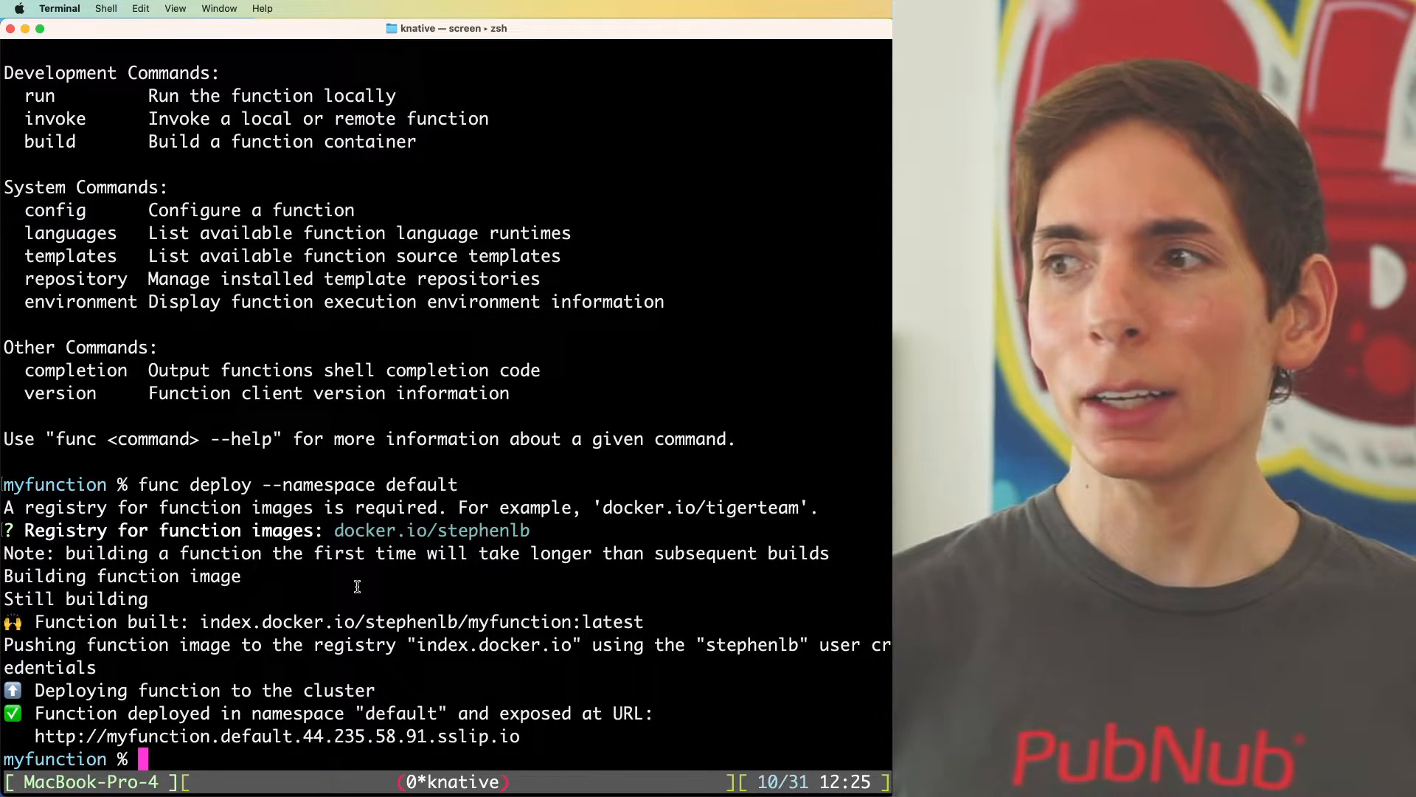
Step: Enter 'docker login' after the deploy to the default namespace finishes
type("dock")
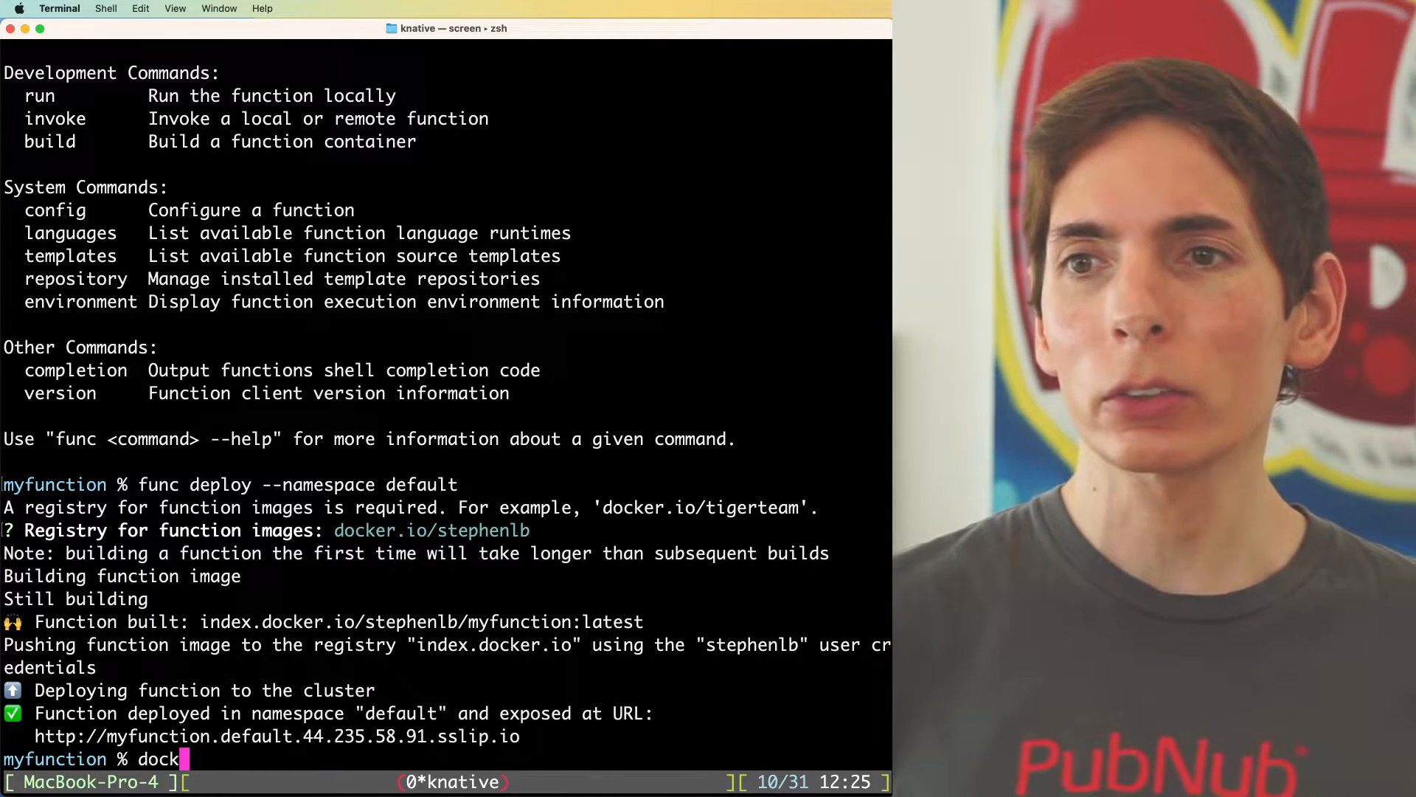
type("er login")
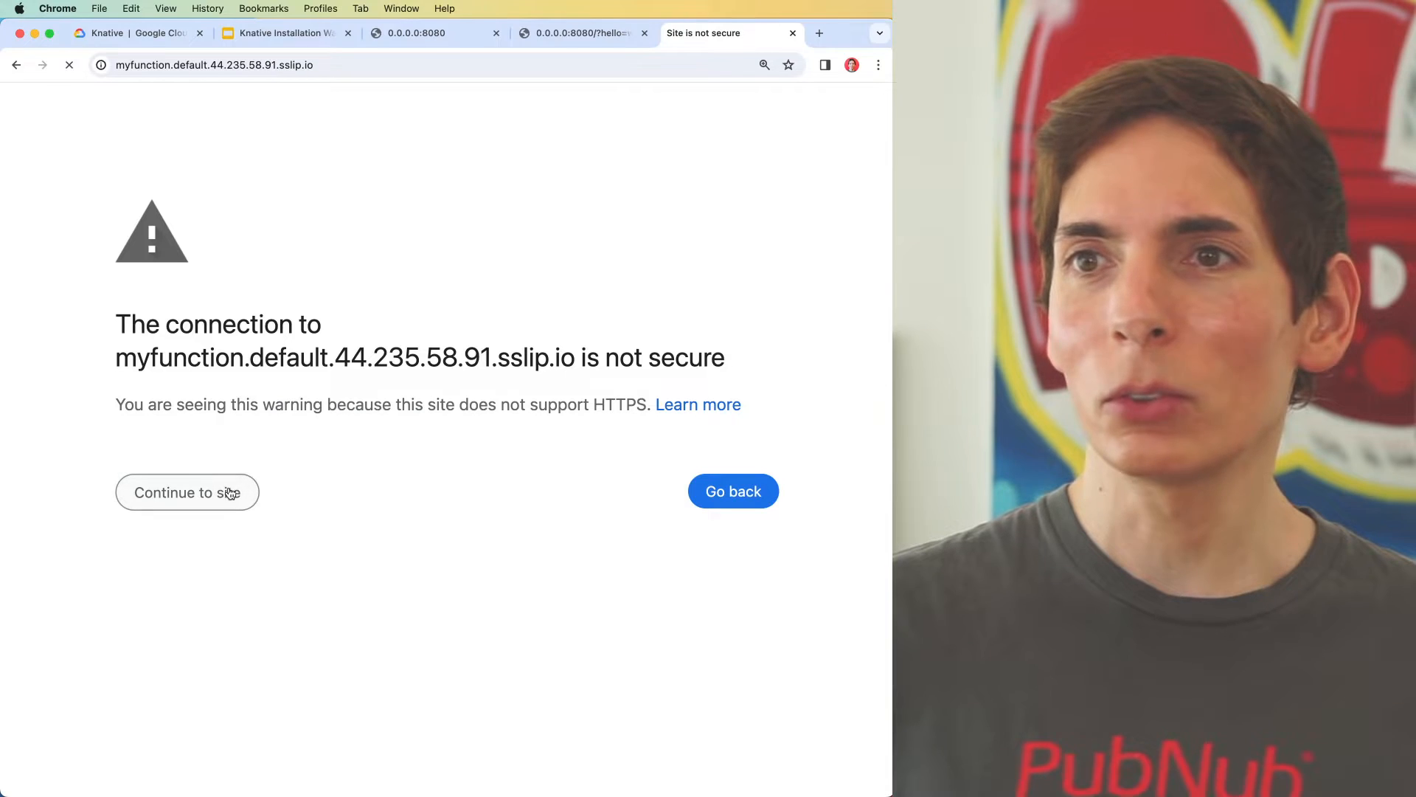
Step: Continue past the HTTPS warning and load the function URL with query '?hello=proudction!'
left_click(188, 493)
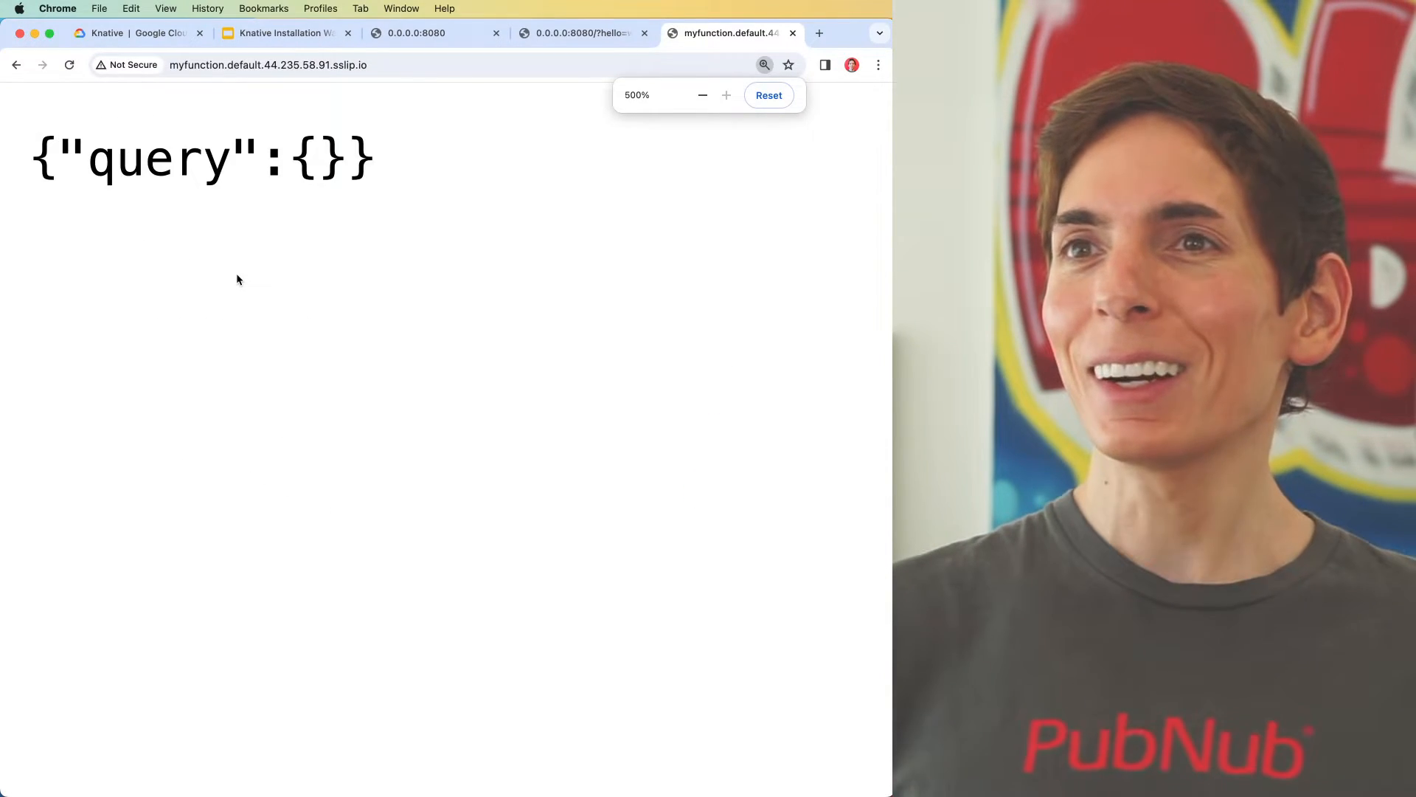
left_click(272, 63)
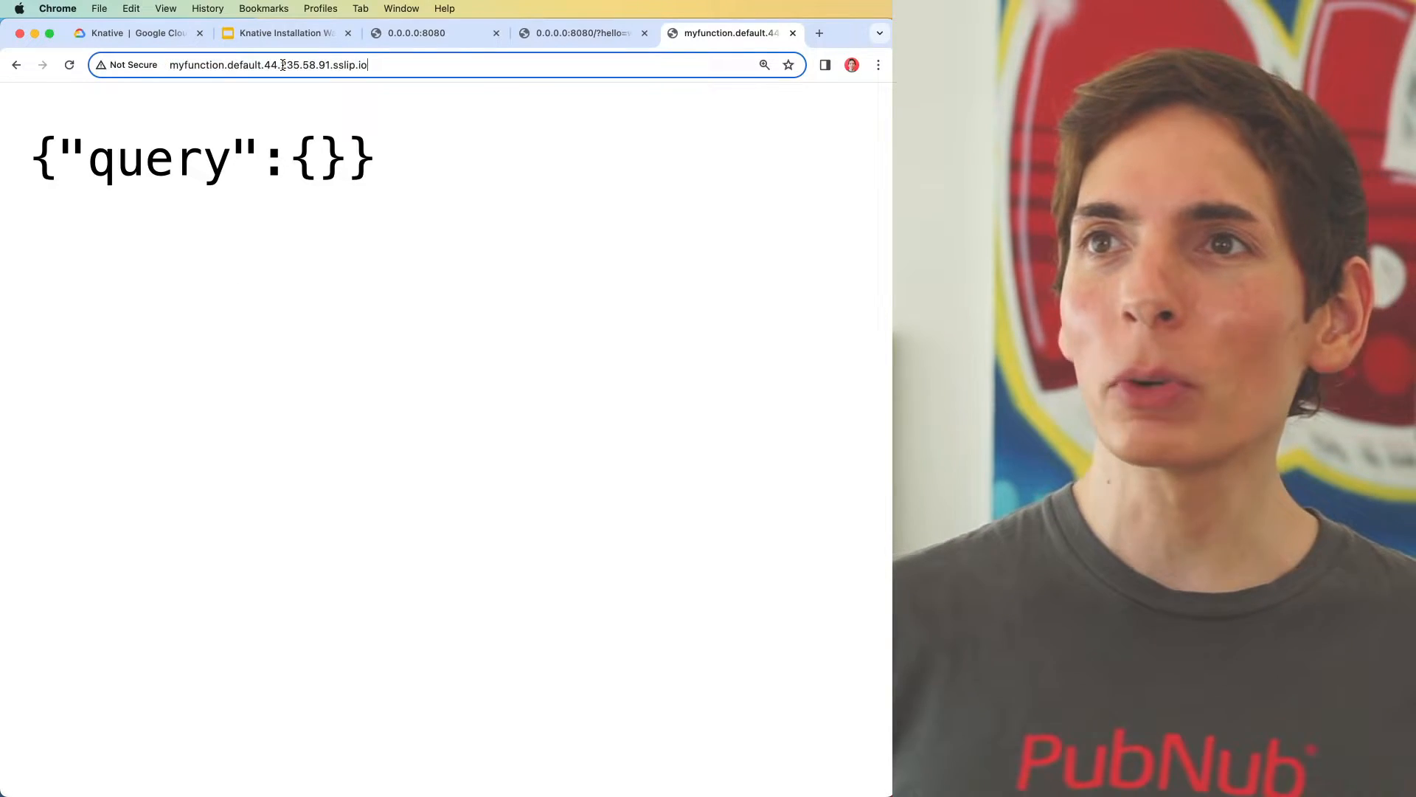
type("?")
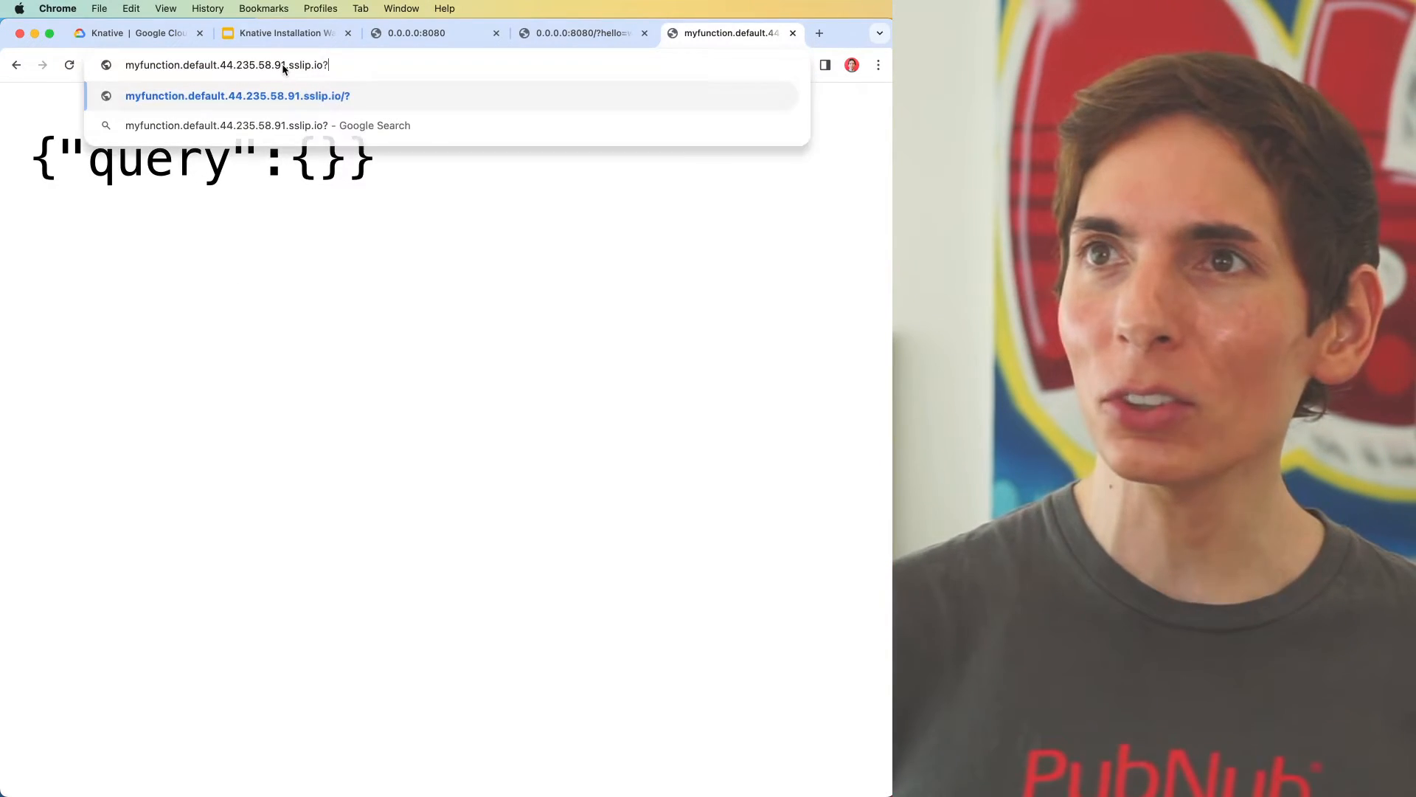
type("hello=")
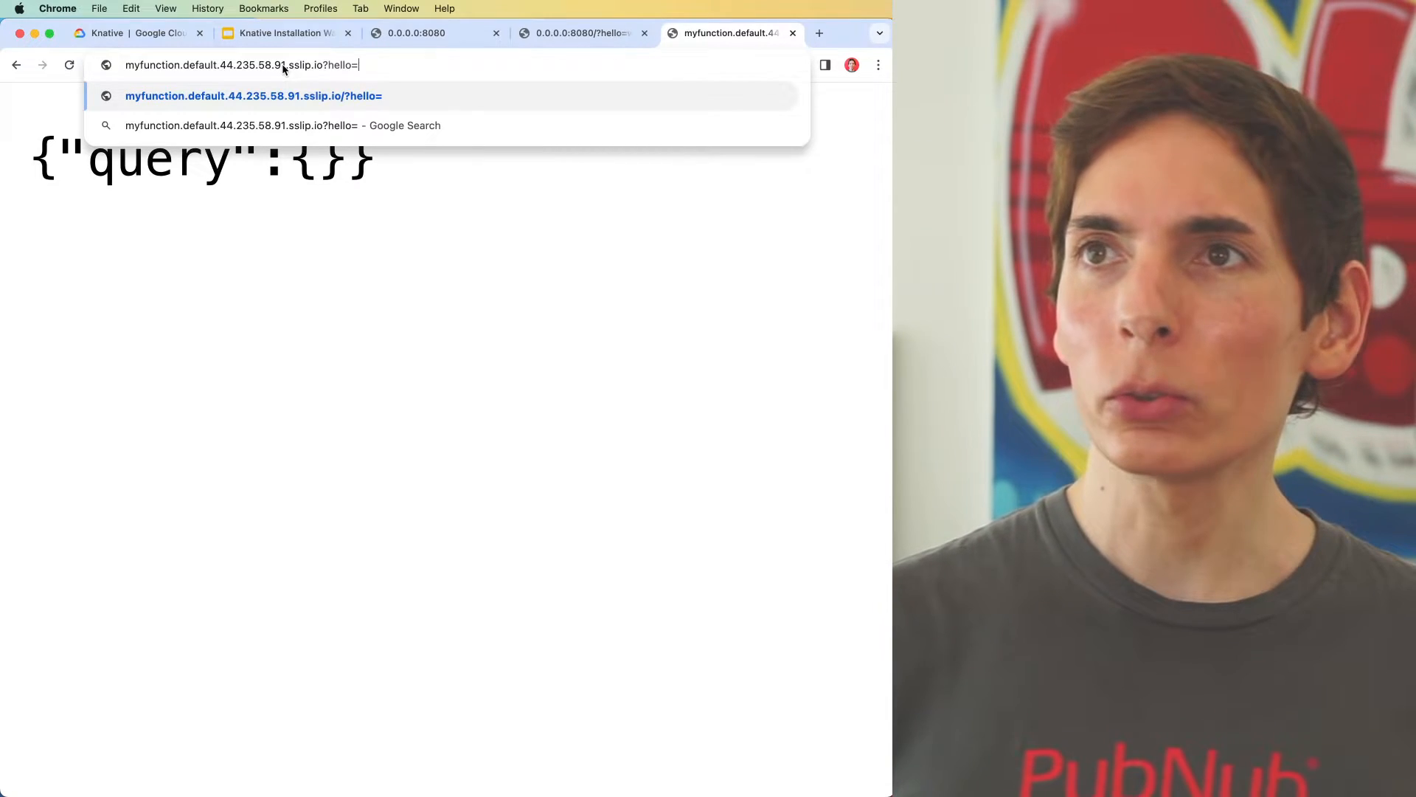
type("proudction!")
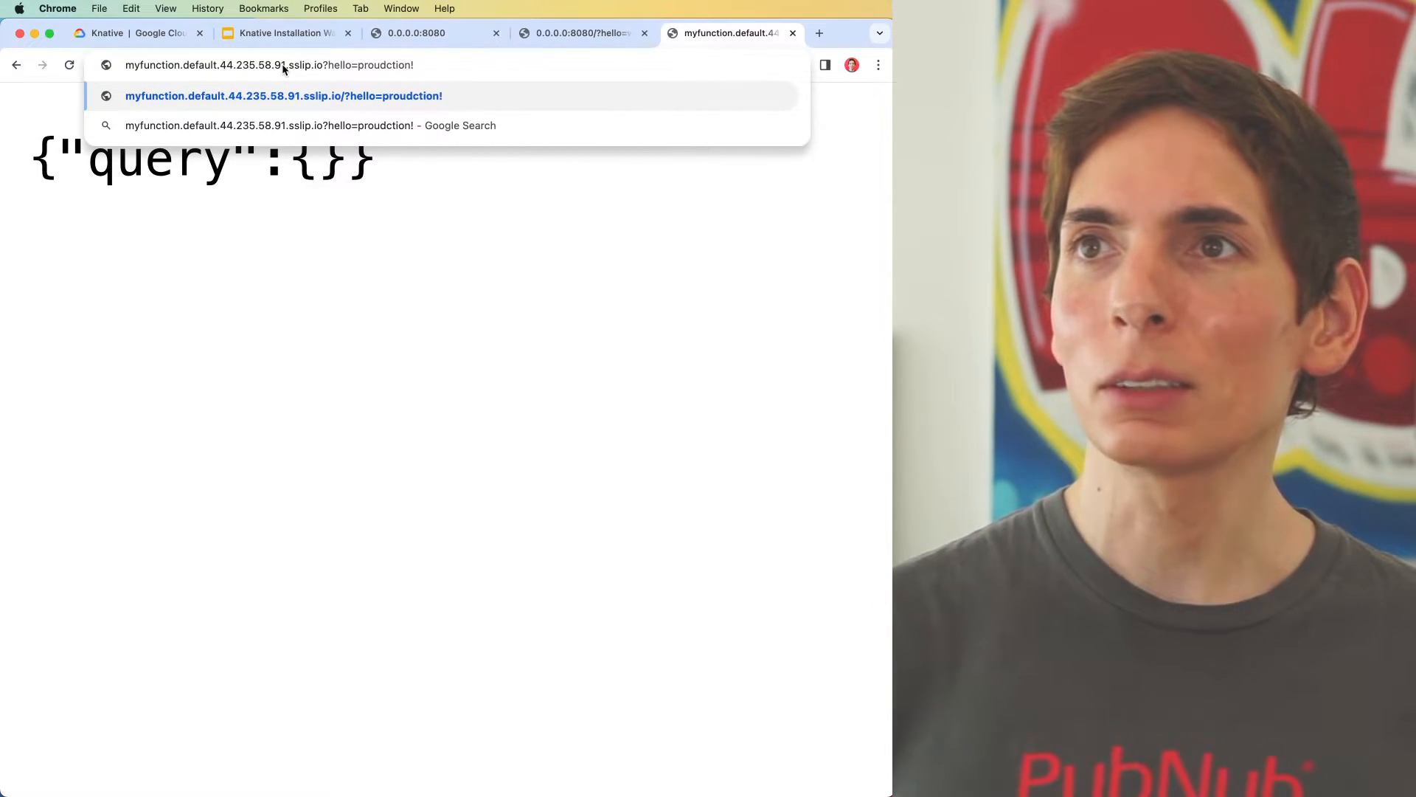
key("Enter")
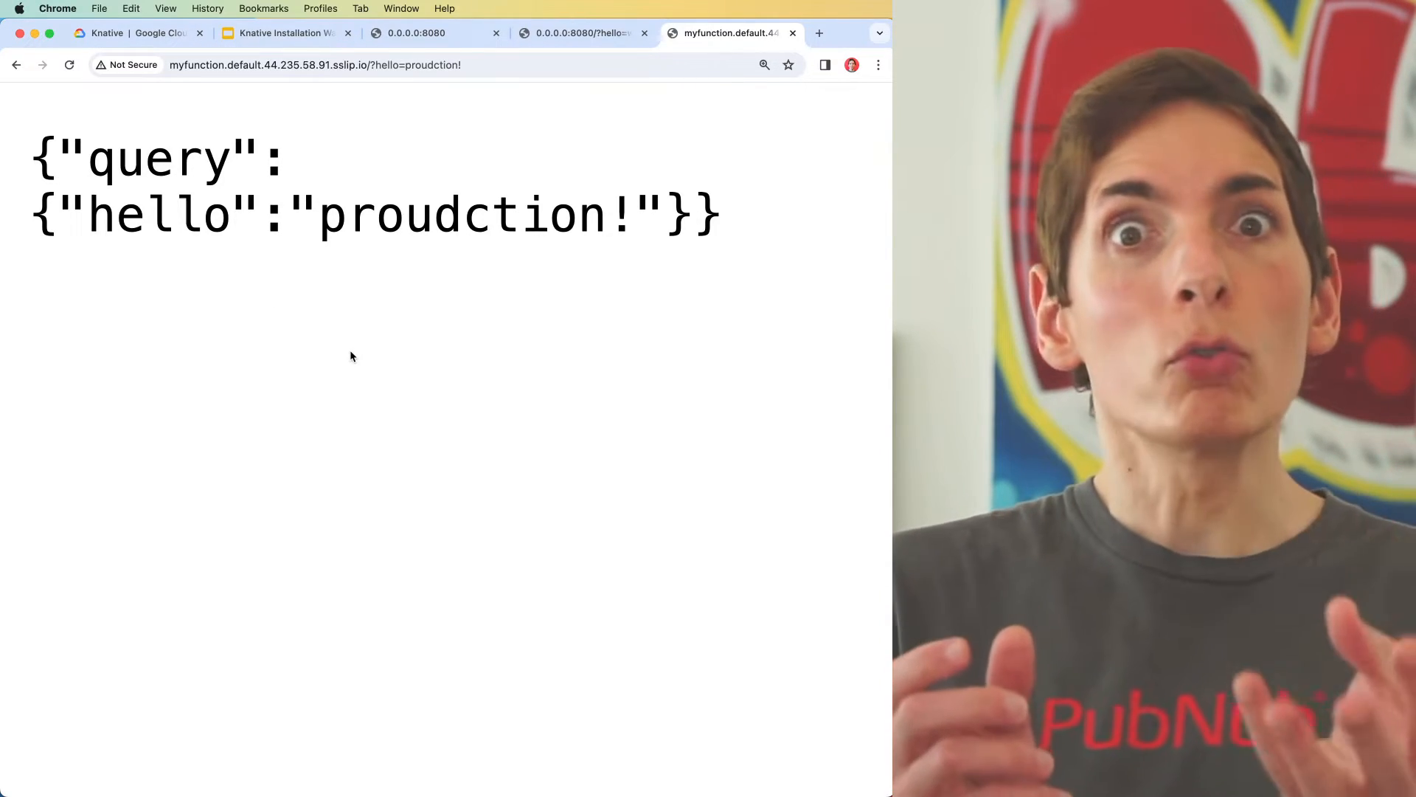
Step: Select part of the function's address in the Chrome address bar
left_click(315, 63)
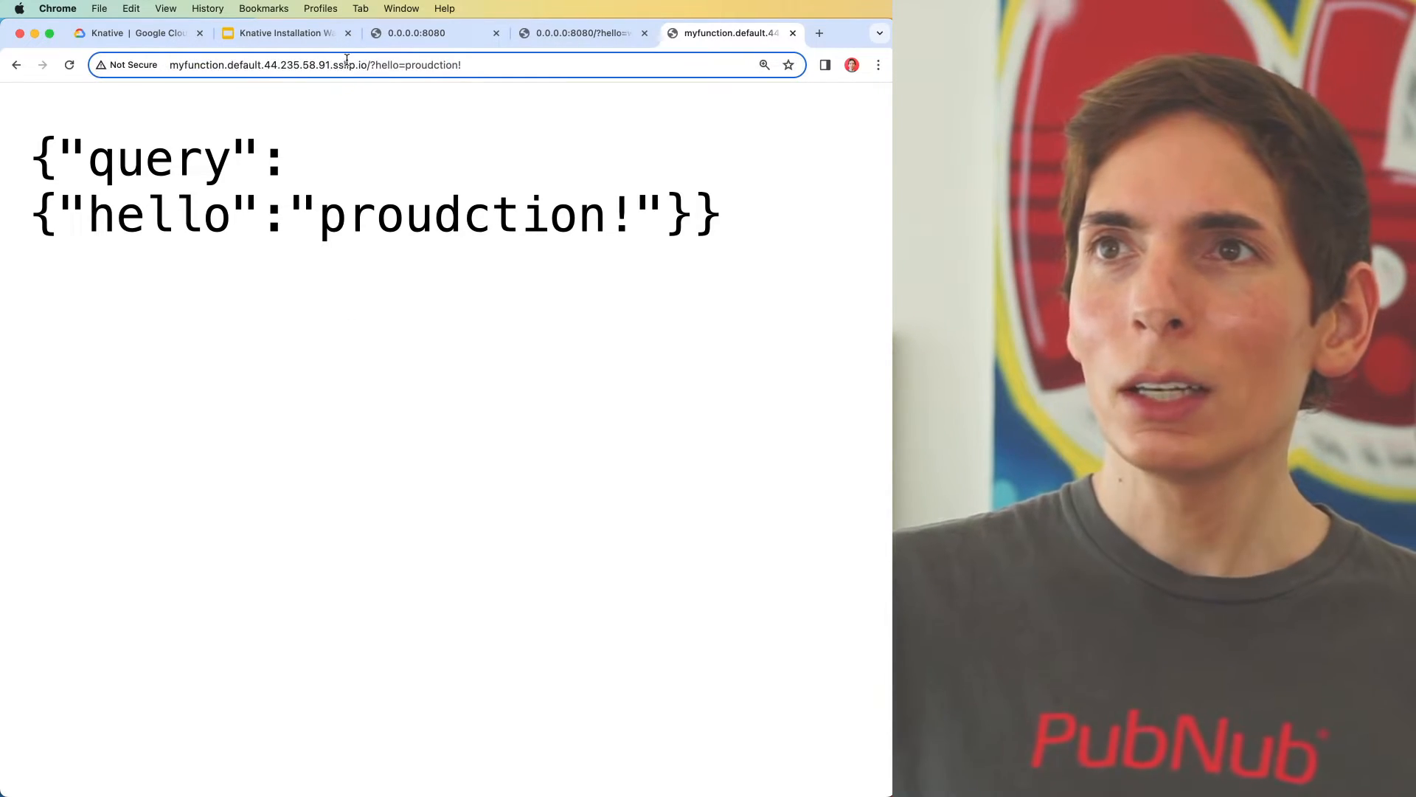
double_click(351, 63)
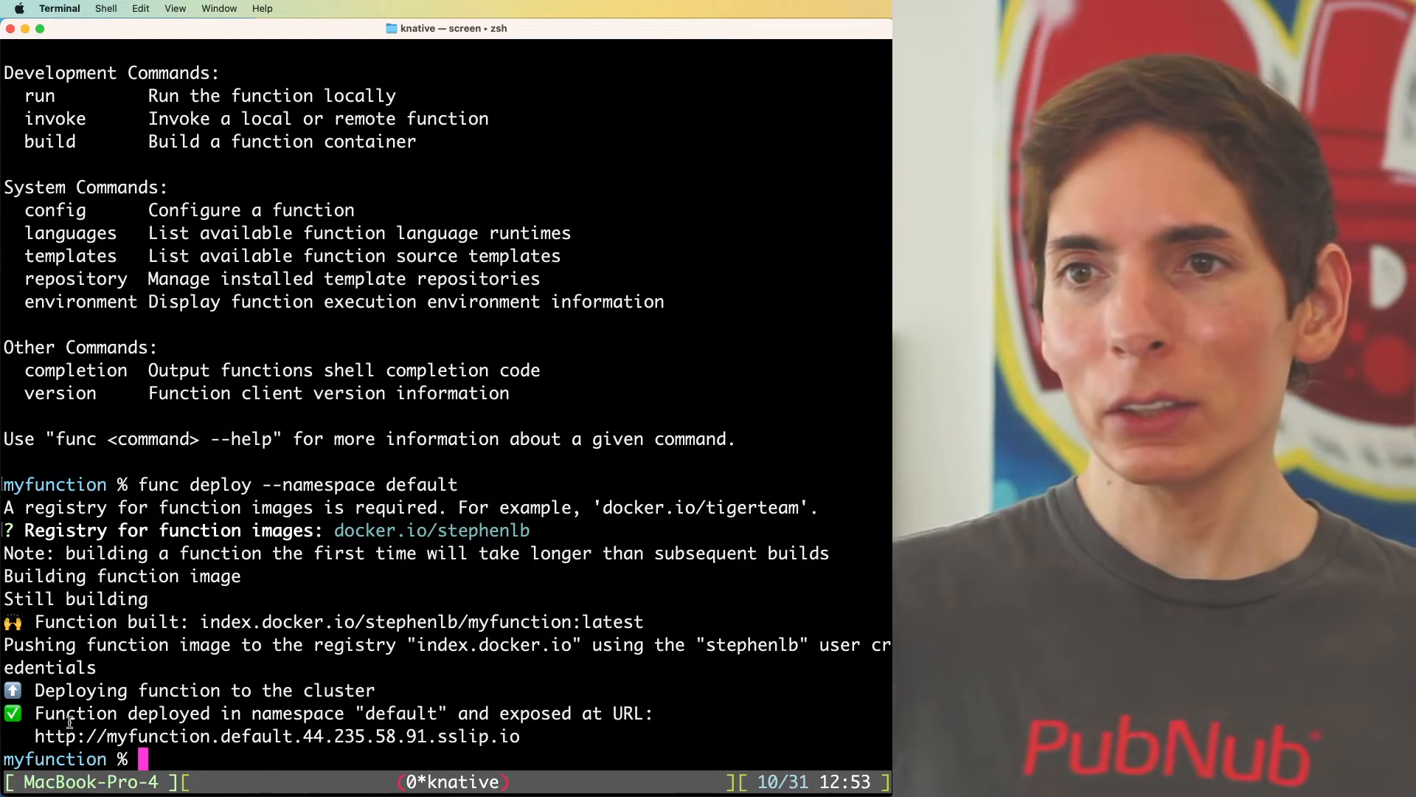
left_click_drag(34, 736, 488, 736)
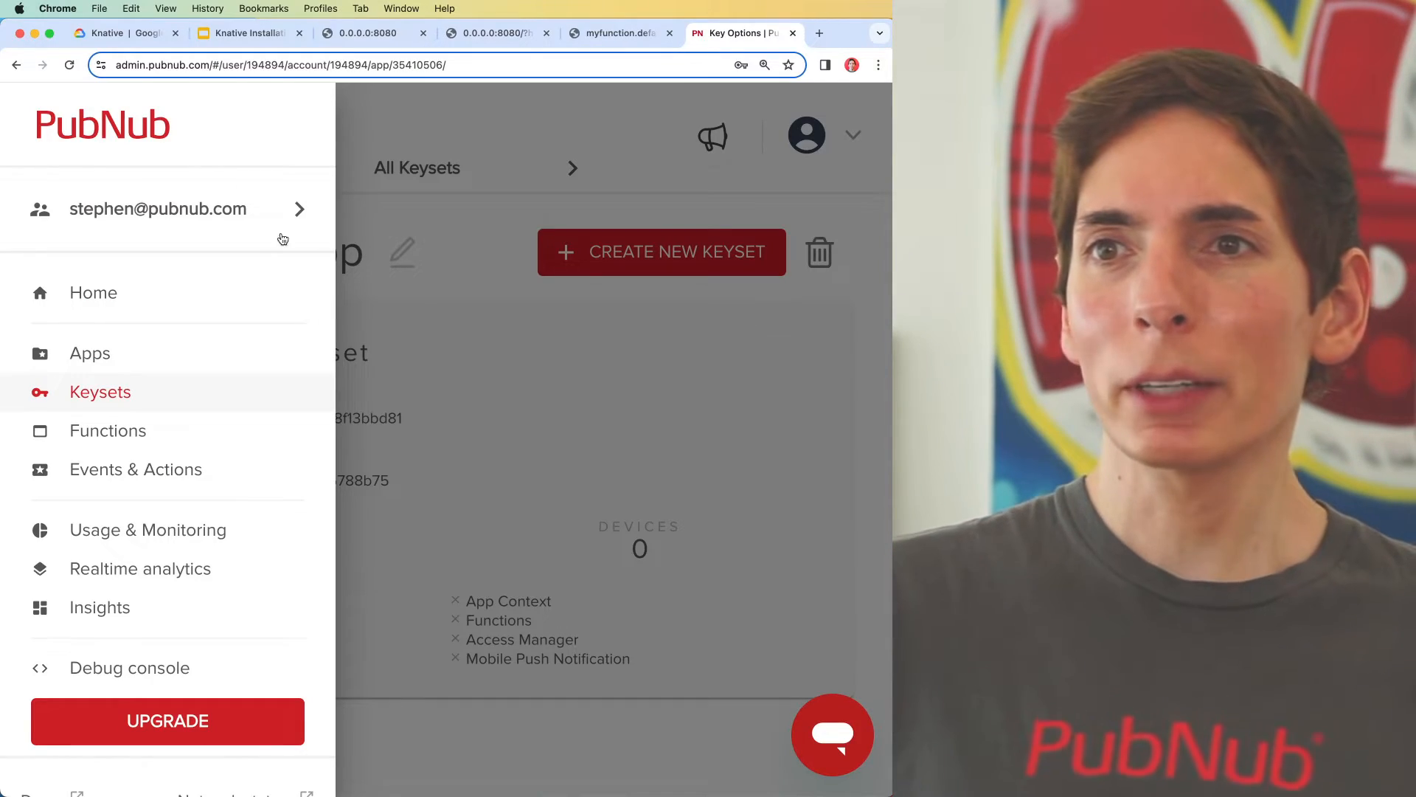
Step: Add an event listener named 'Messages' on the app's keyset in Events & Actions and save it
left_click(136, 470)
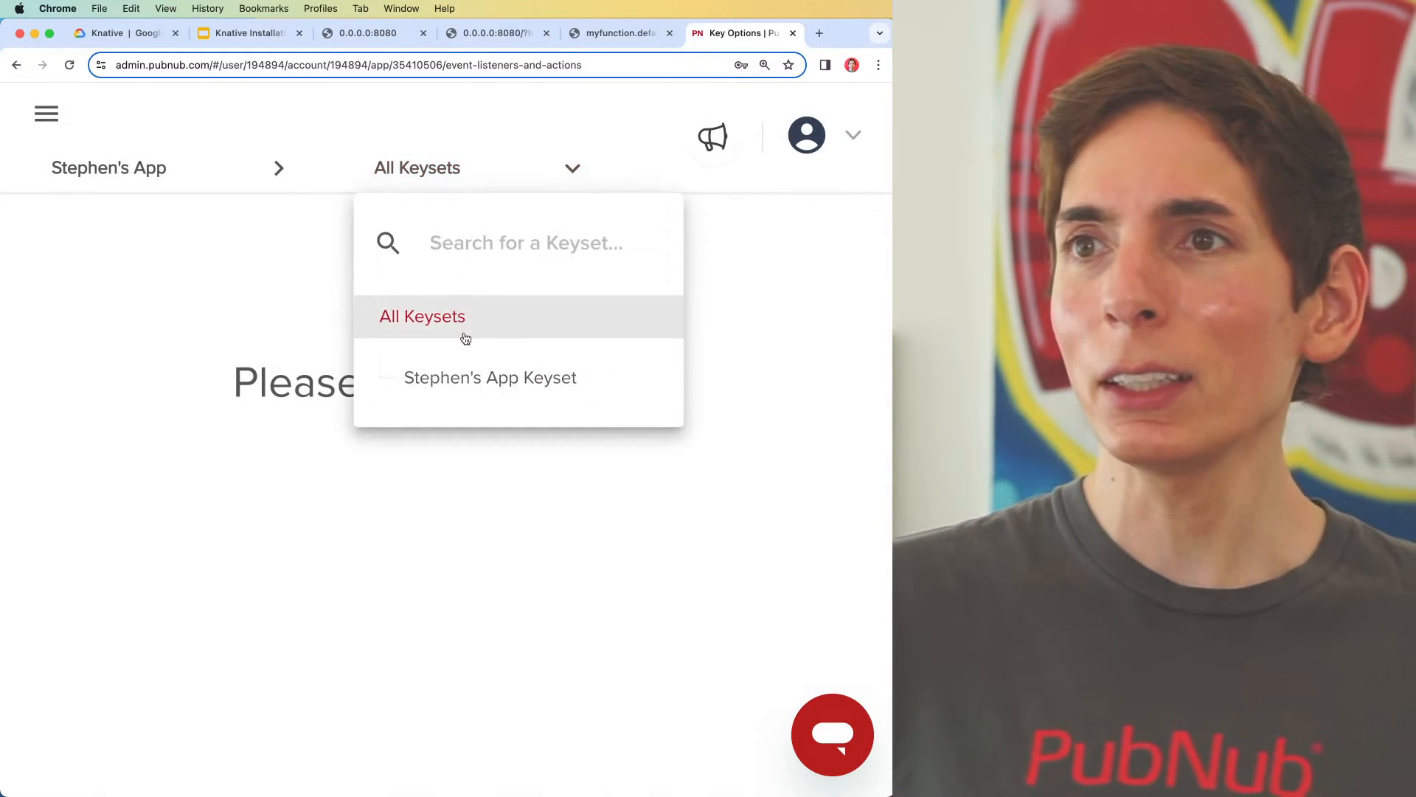
left_click(490, 378)
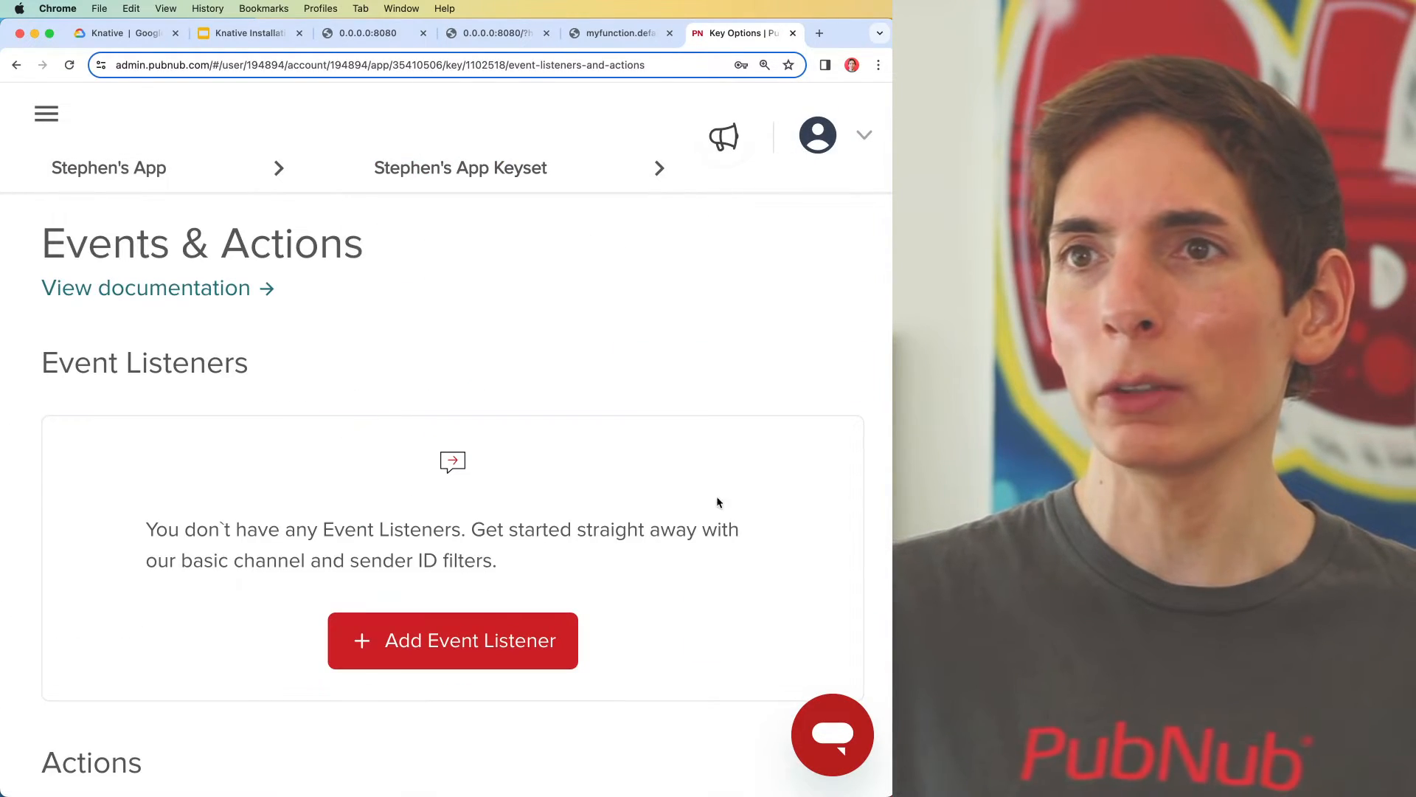
scroll("down", 3)
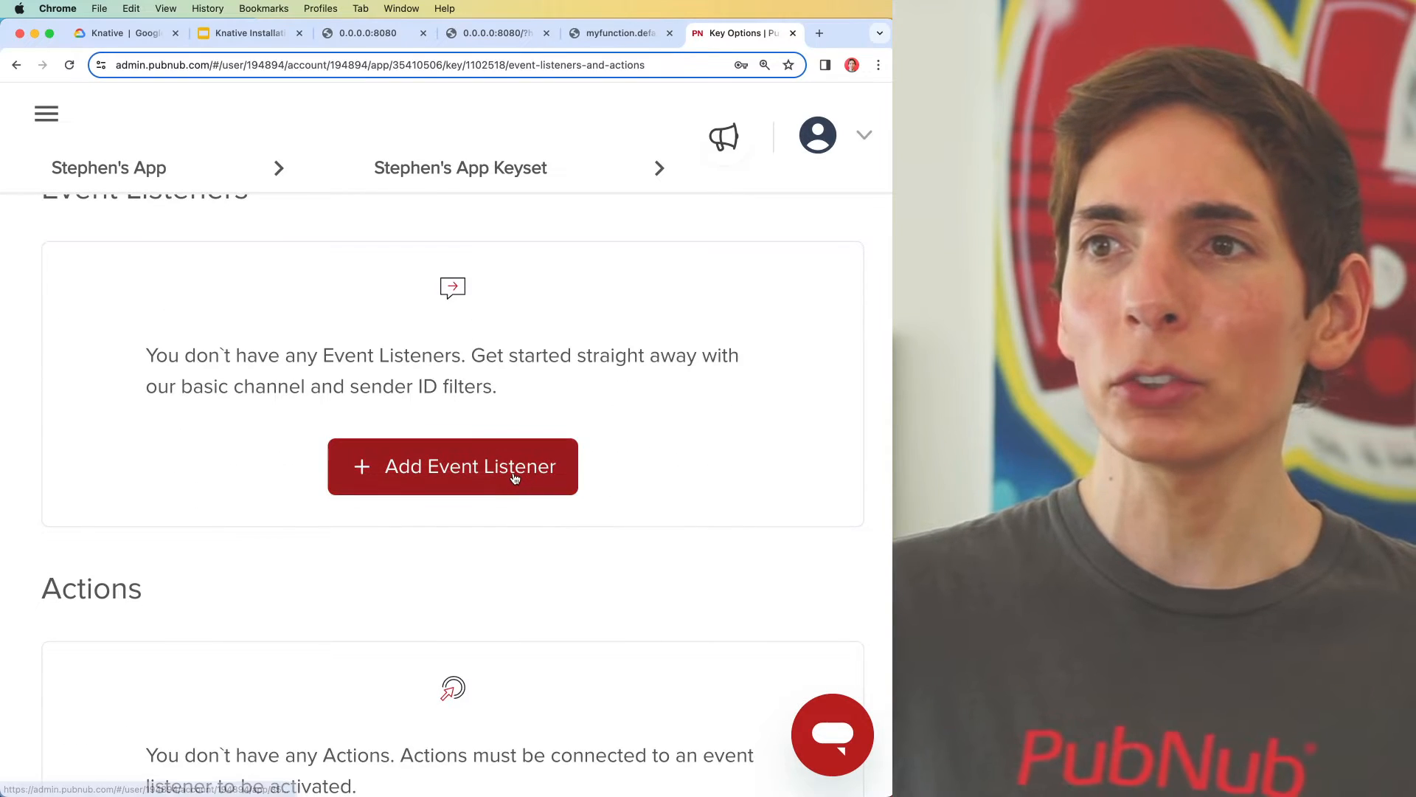
left_click(451, 466)
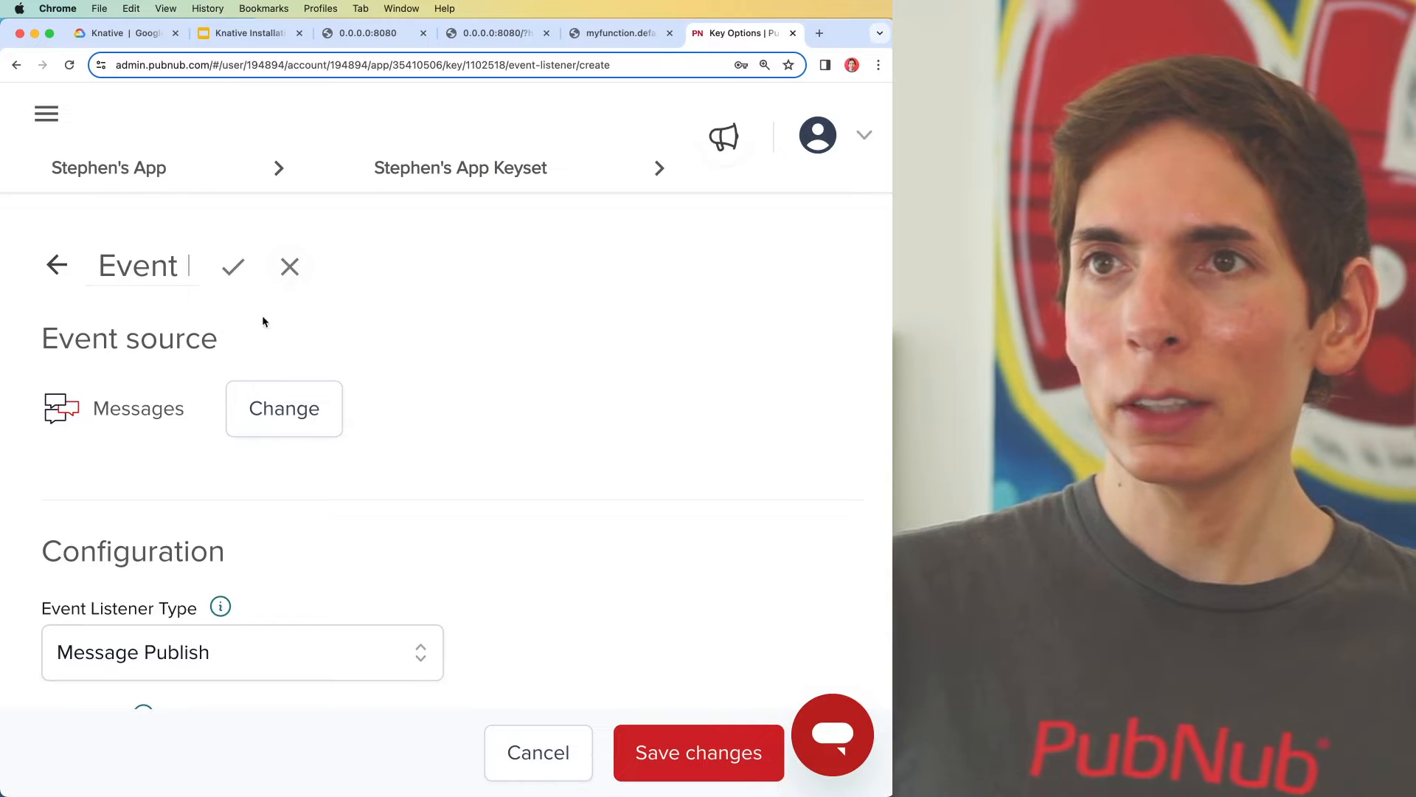
type("M")
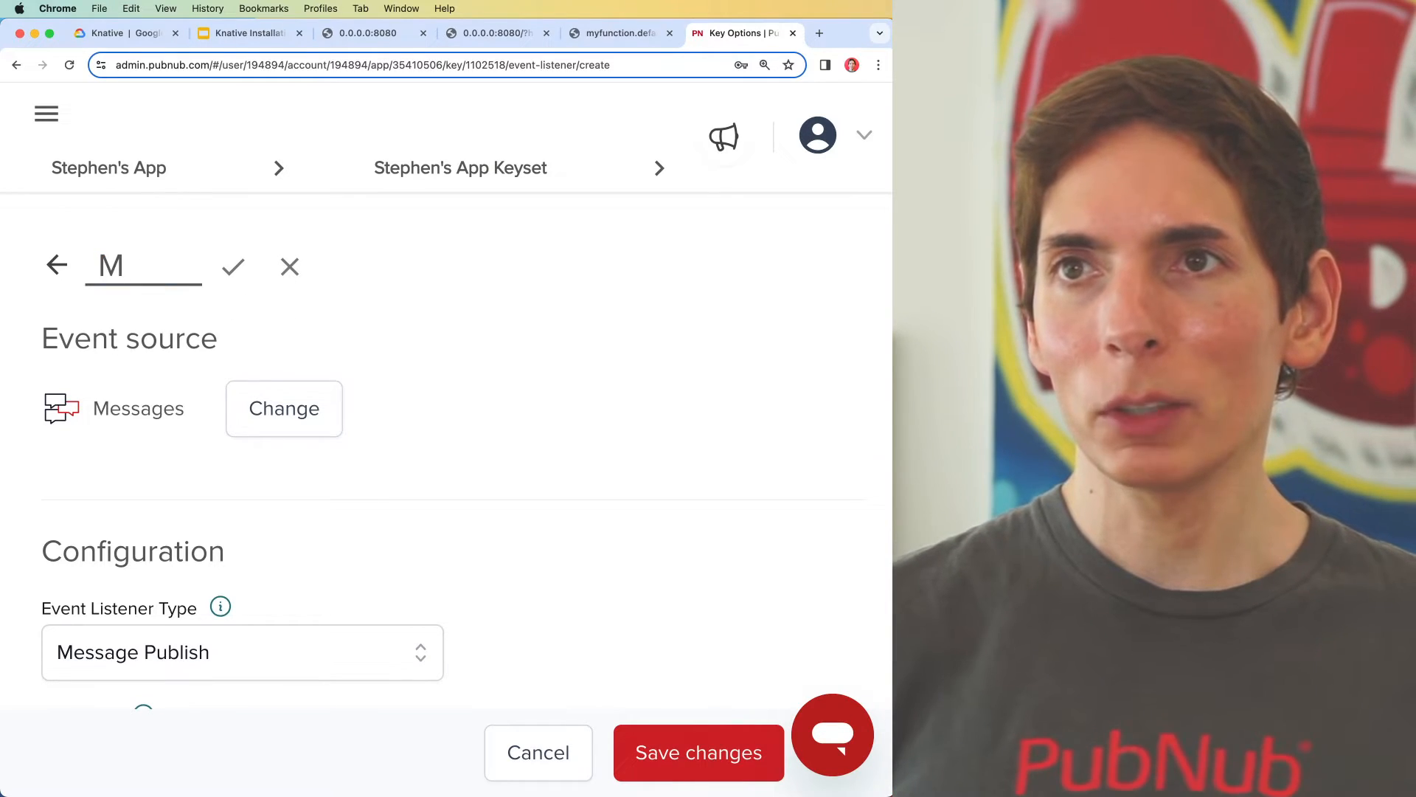
type("essages")
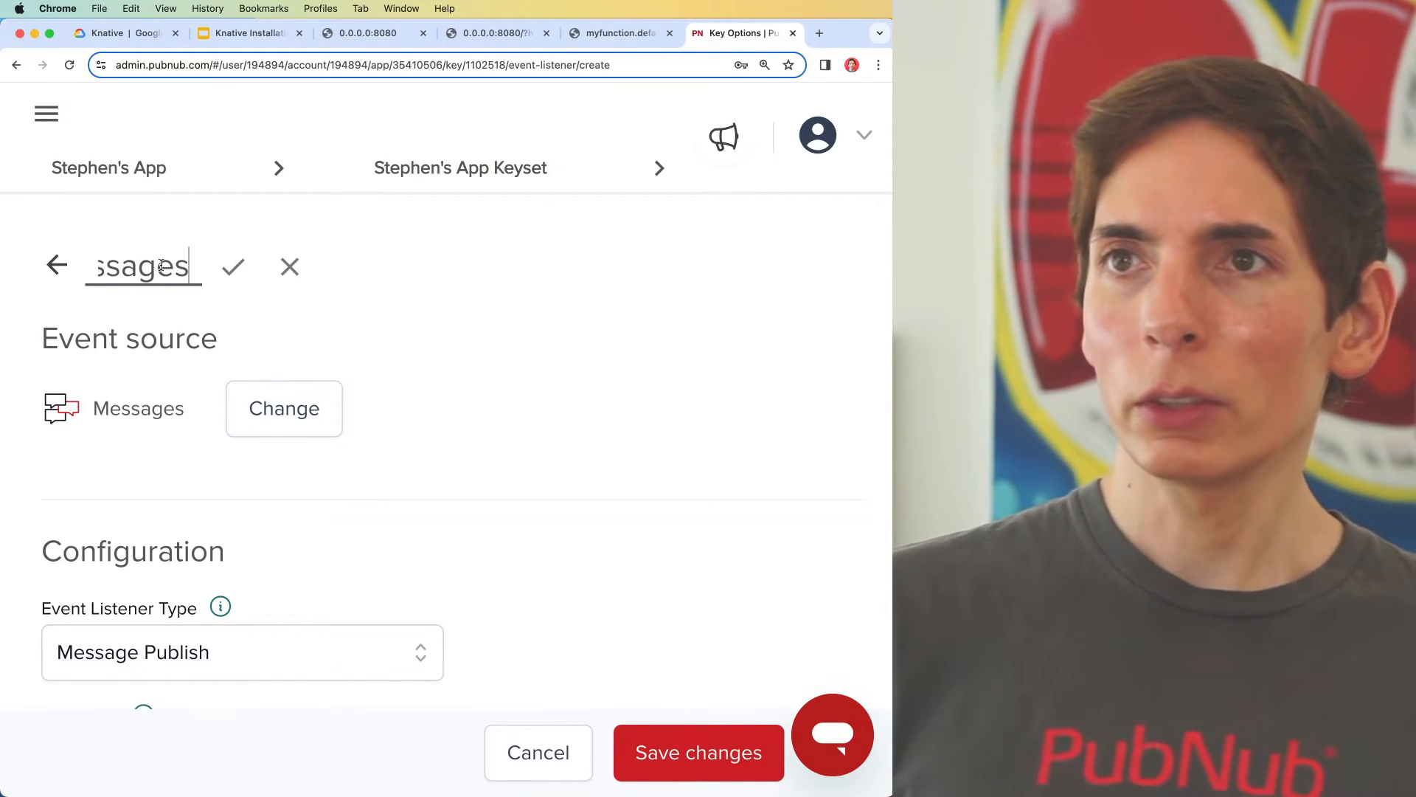
left_click(697, 752)
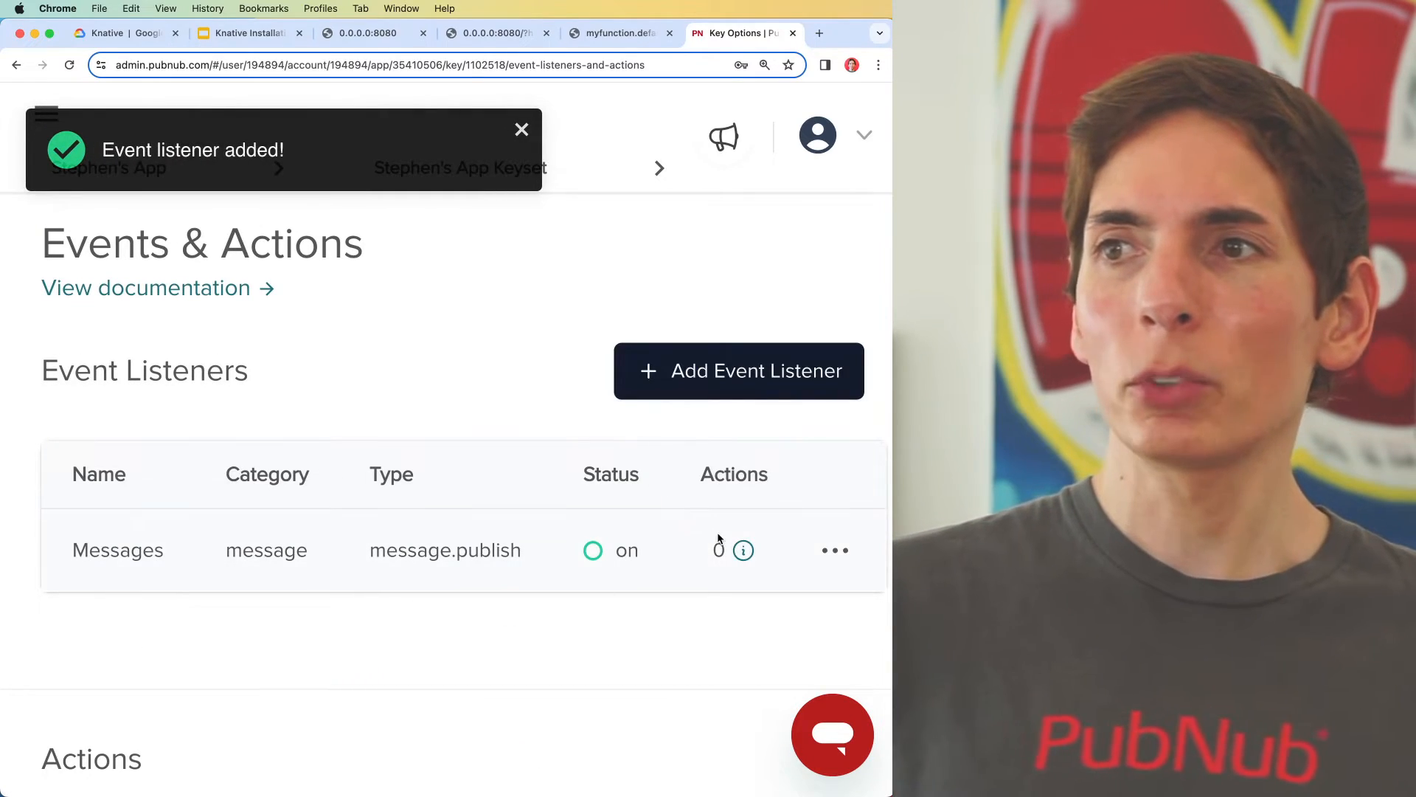
Step: Create a new Webhook action and connect the Messages event listener to it
scroll("down", 3)
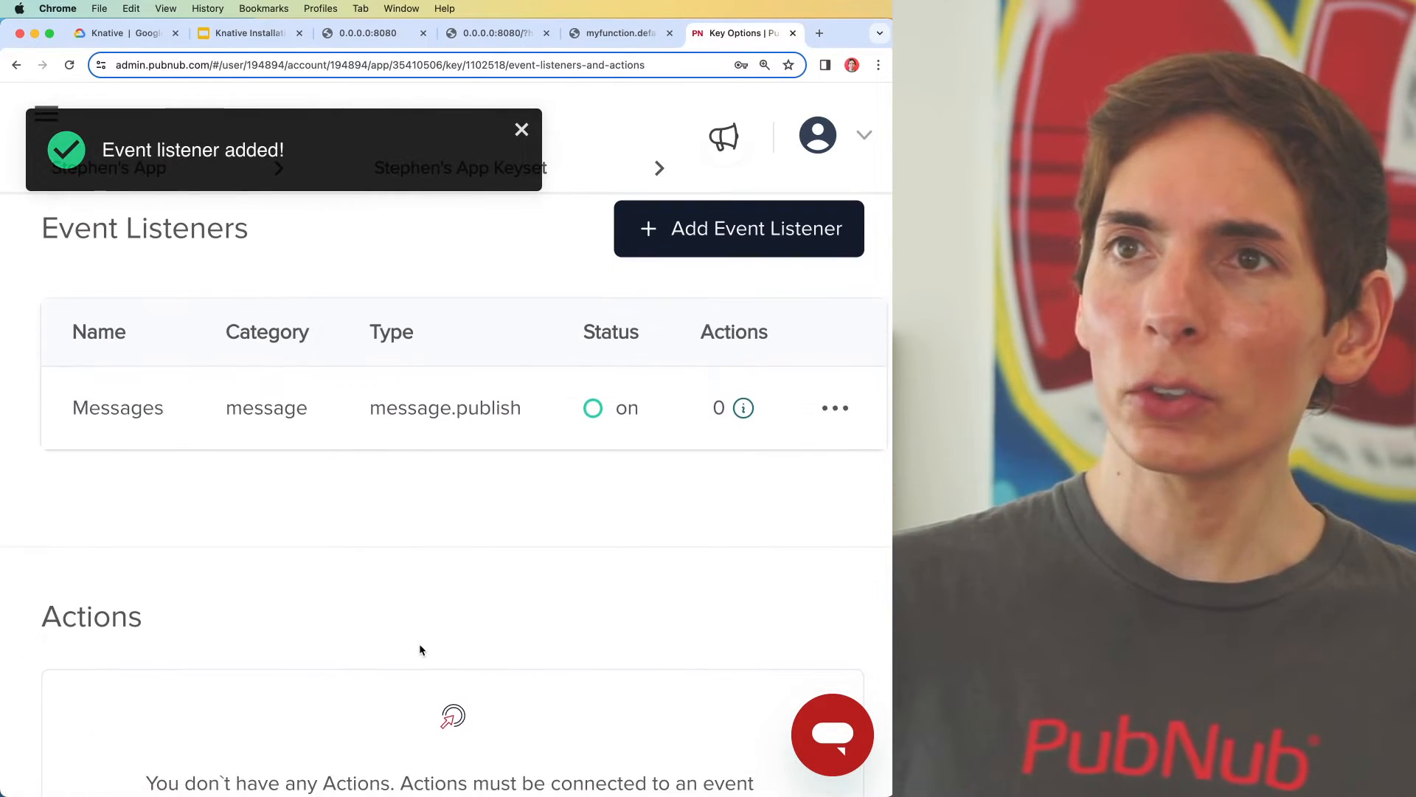
scroll("down", 3)
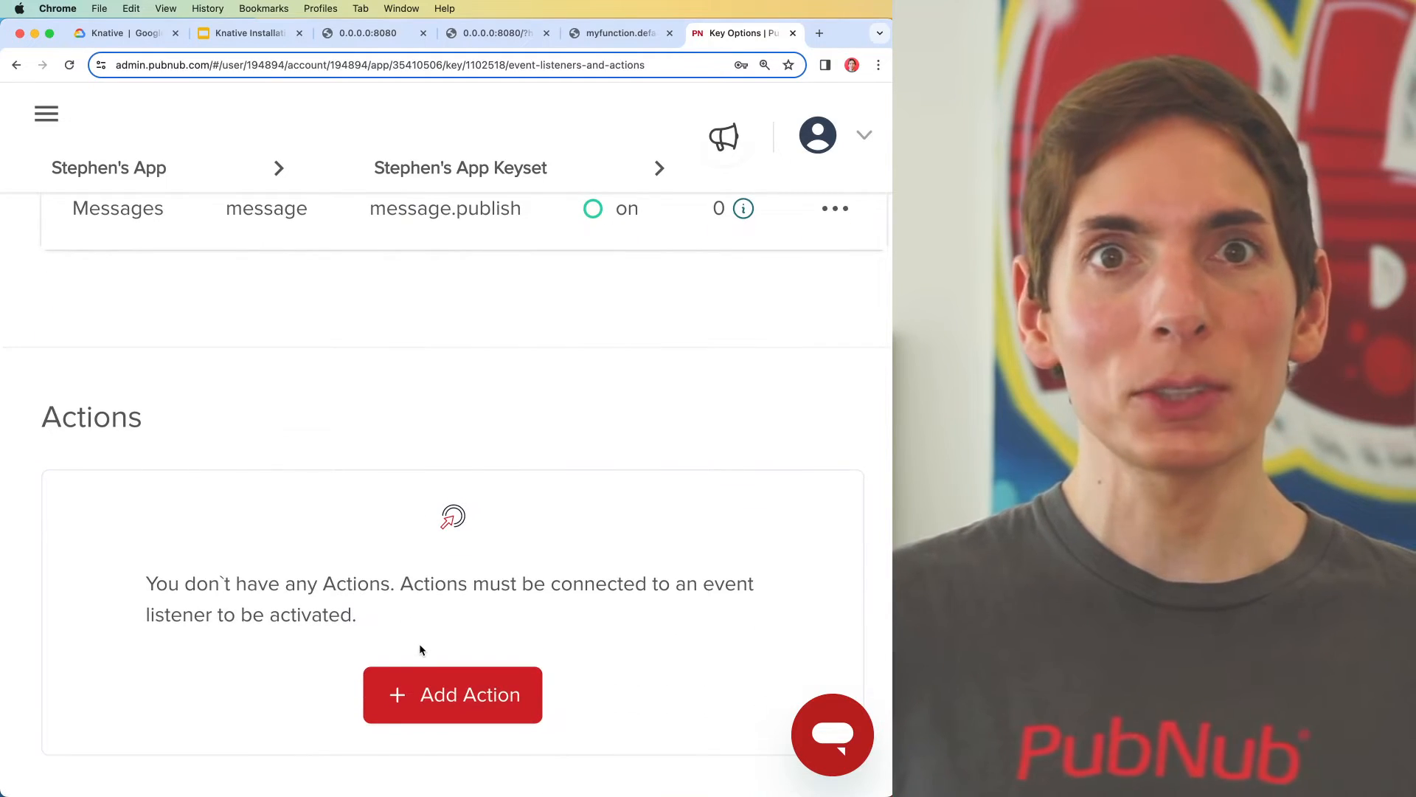
left_click(452, 694)
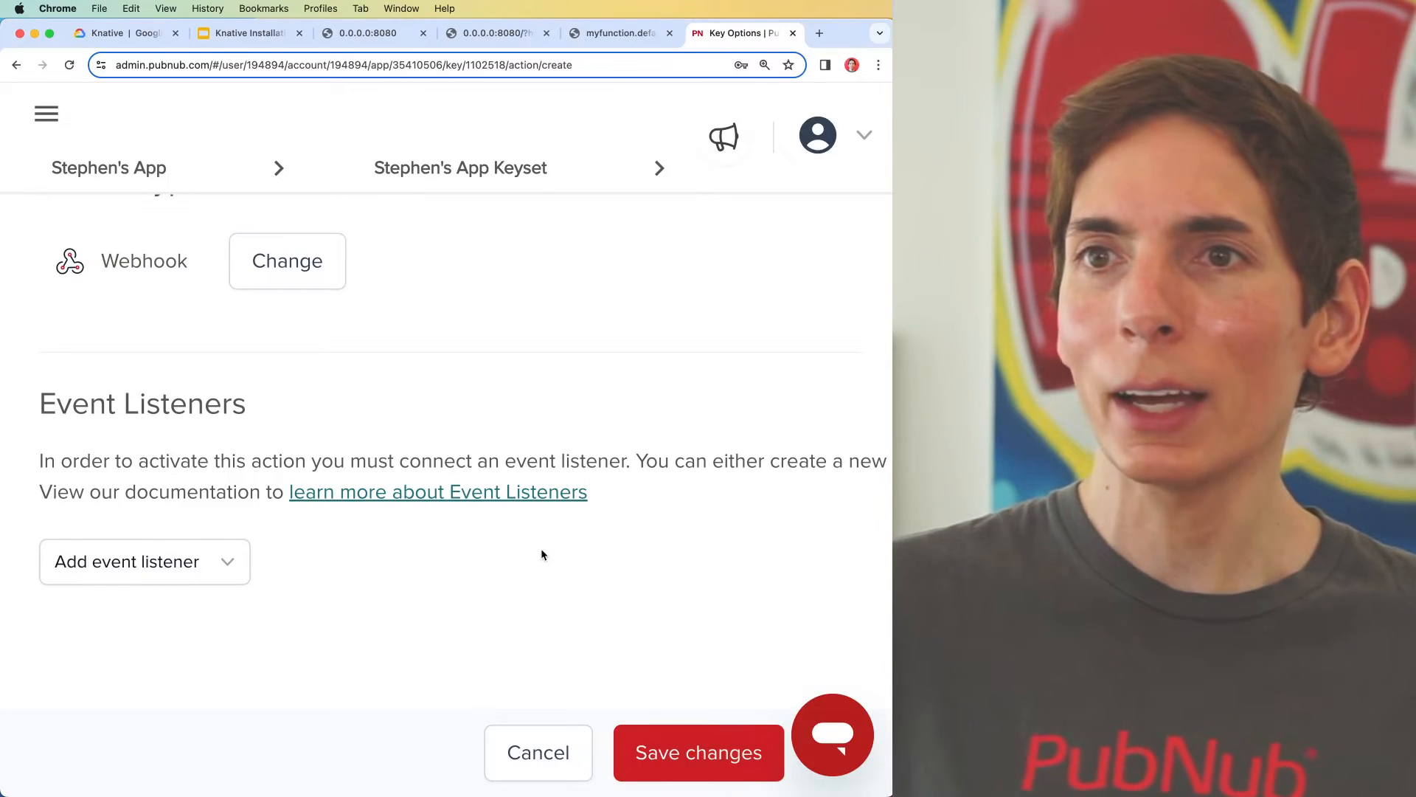
left_click(143, 560)
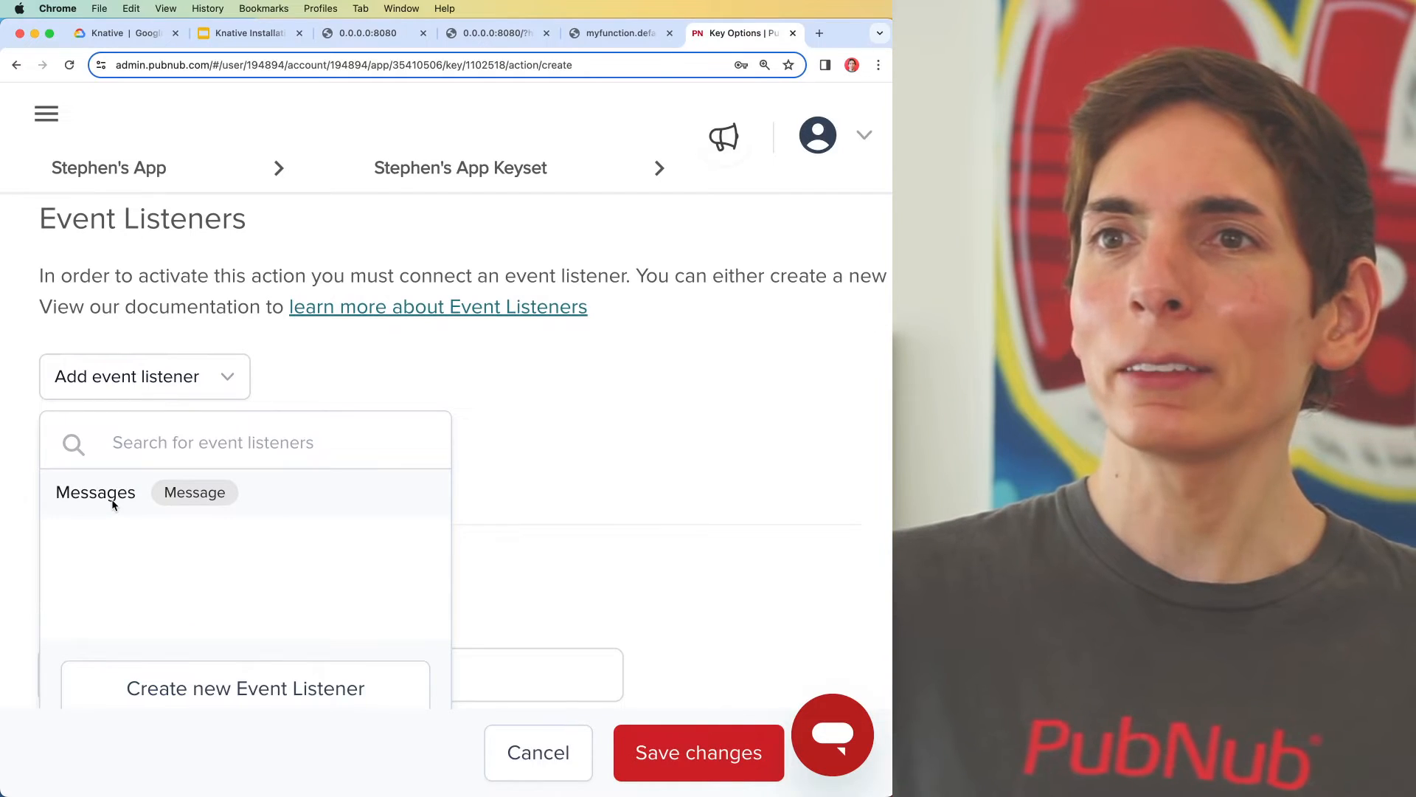
left_click(96, 493)
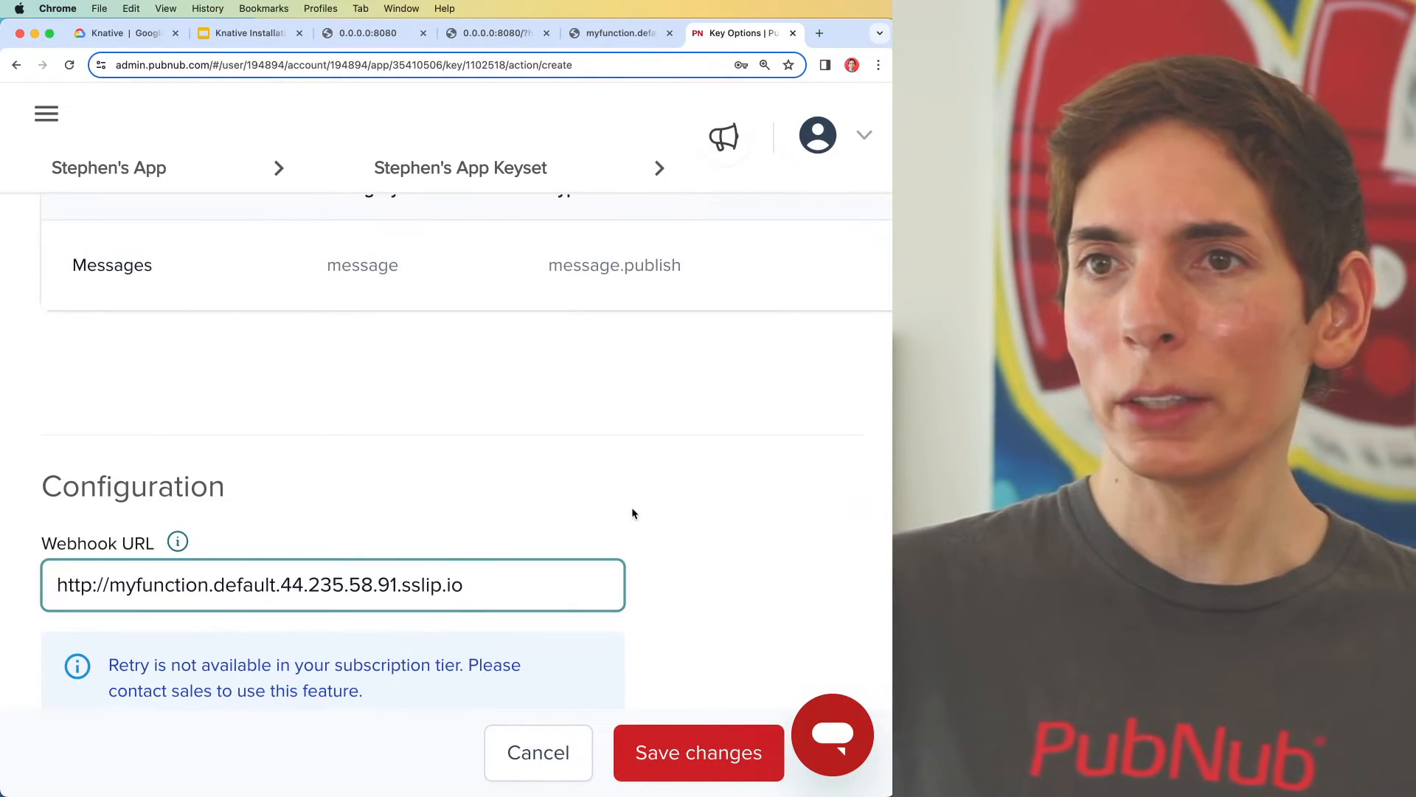
Step: Save the webhook action pointing at the myfunction sslip.io URL and confirm it is connected
scroll("down", 3)
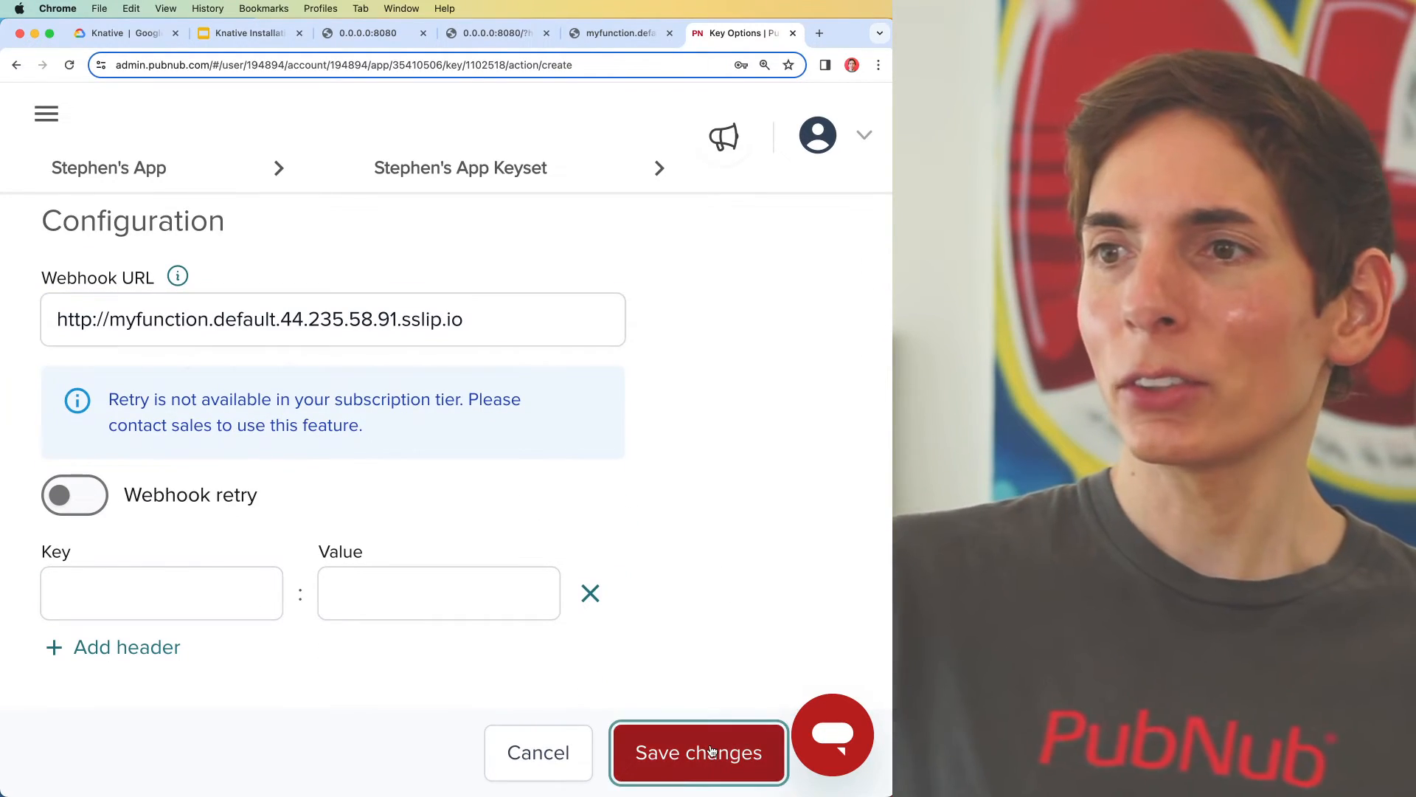
left_click(697, 752)
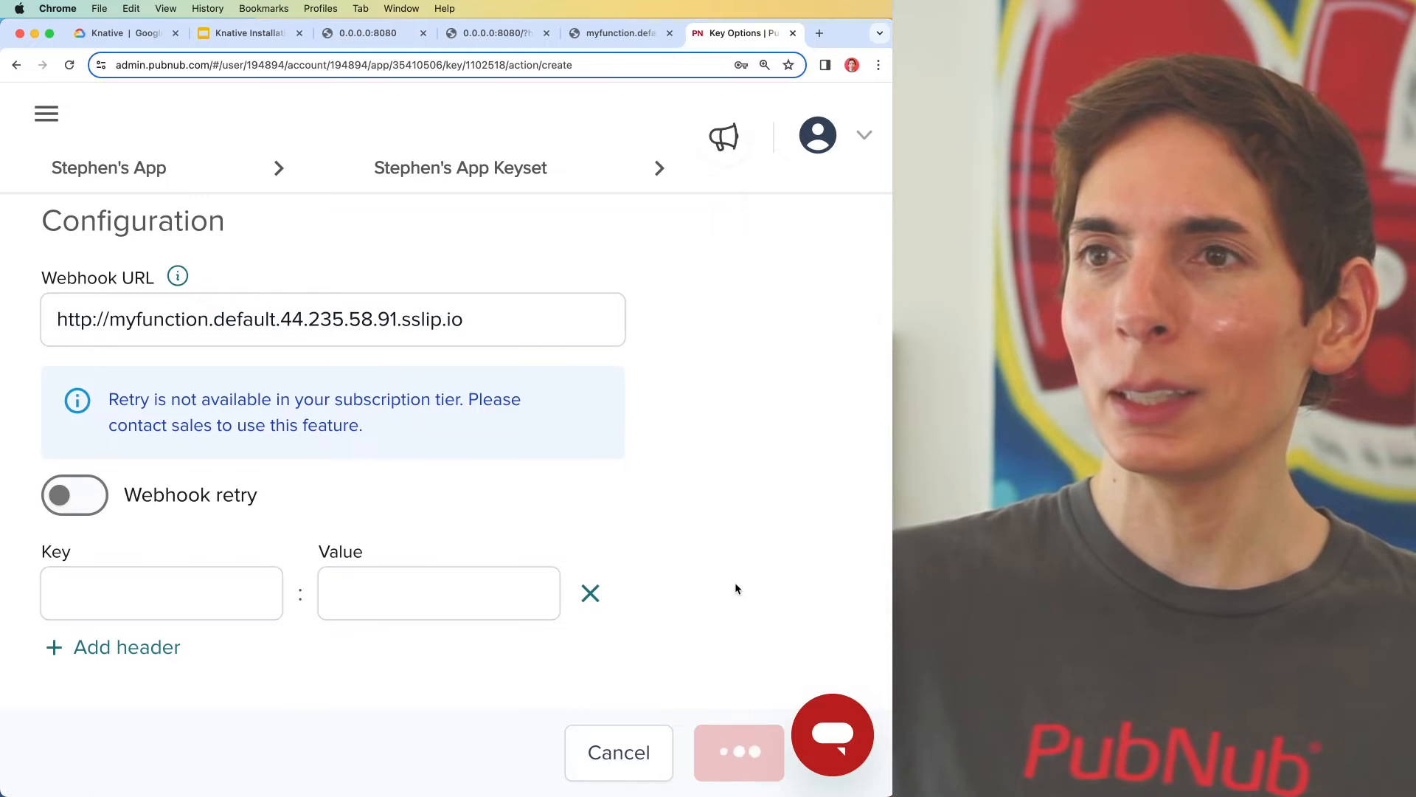
left_click(738, 753)
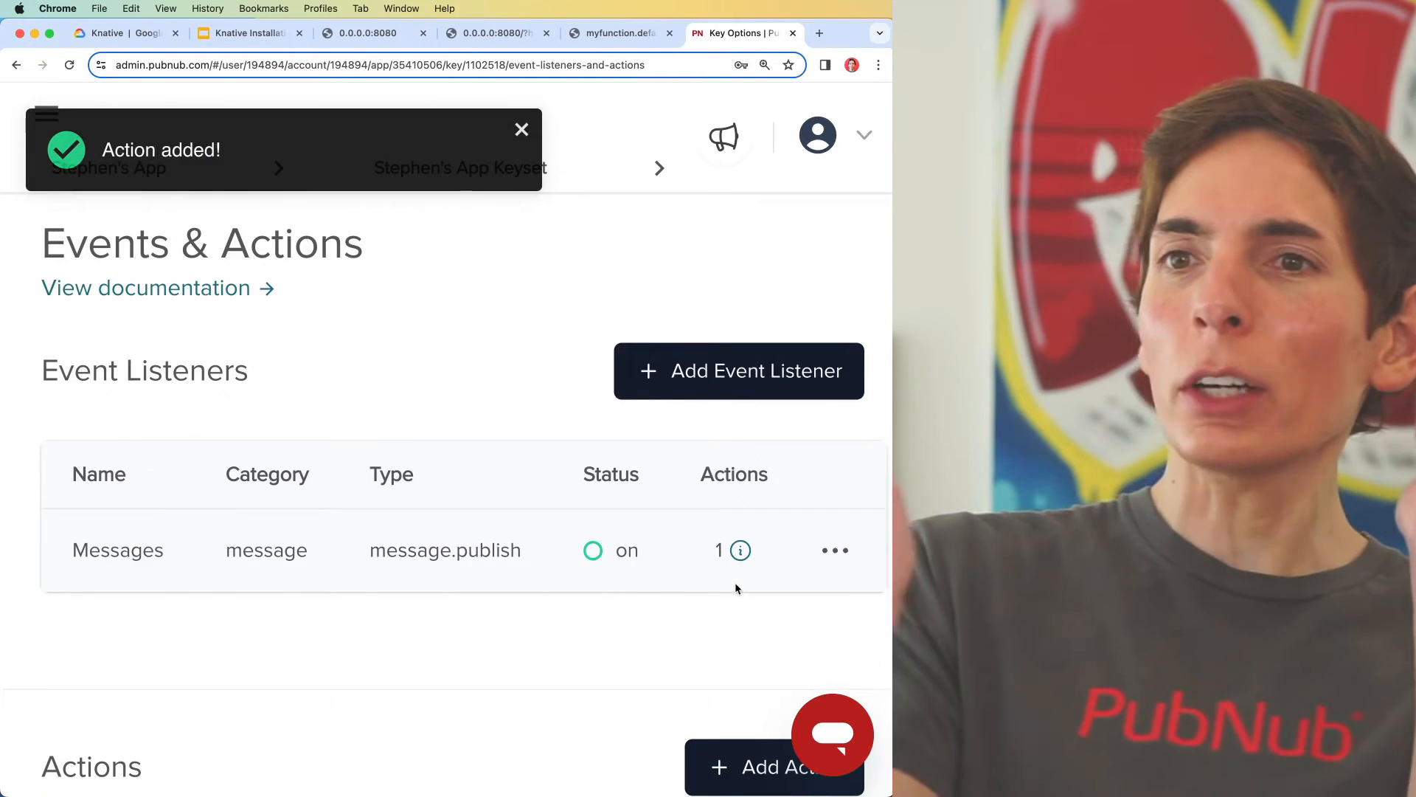
mouse_move(741, 539)
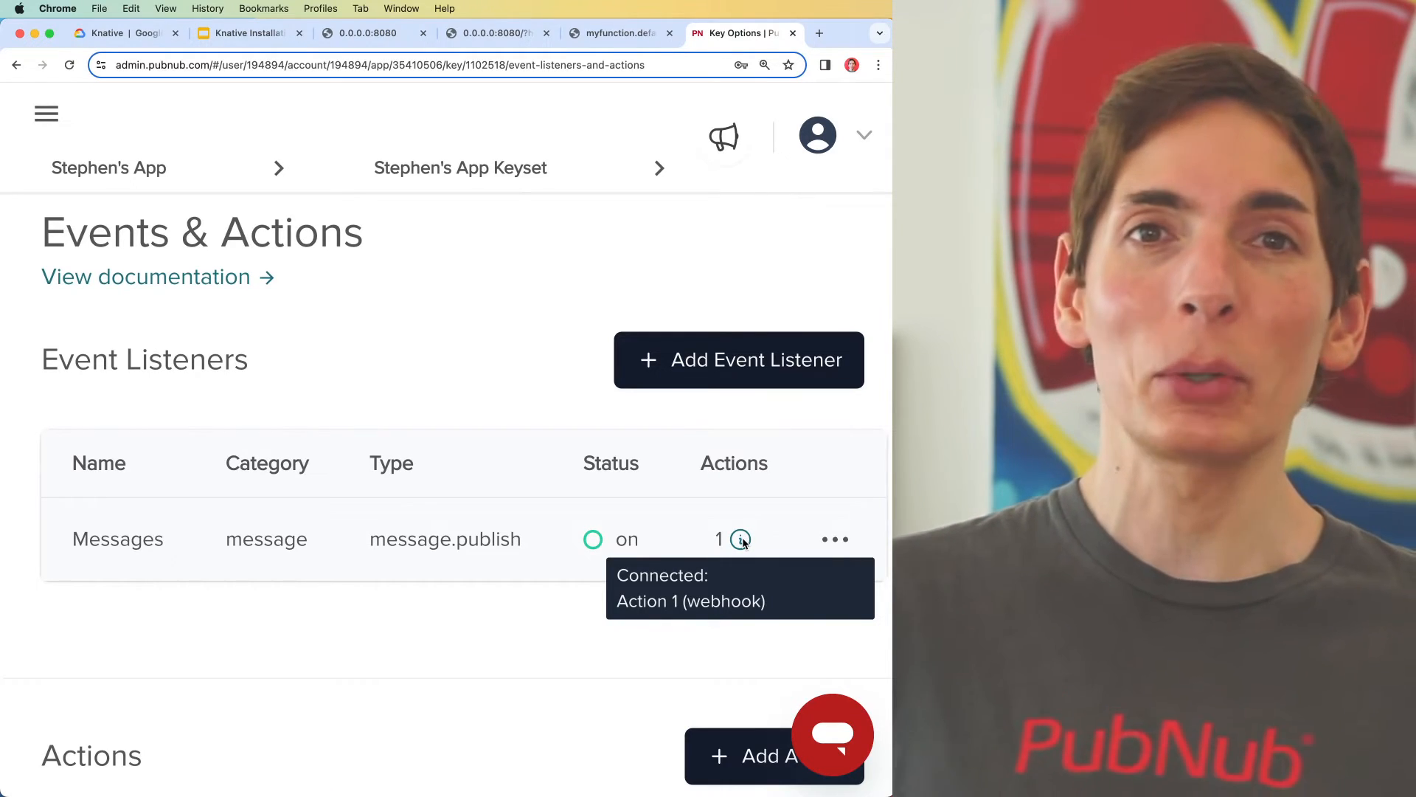
left_click(502, 34)
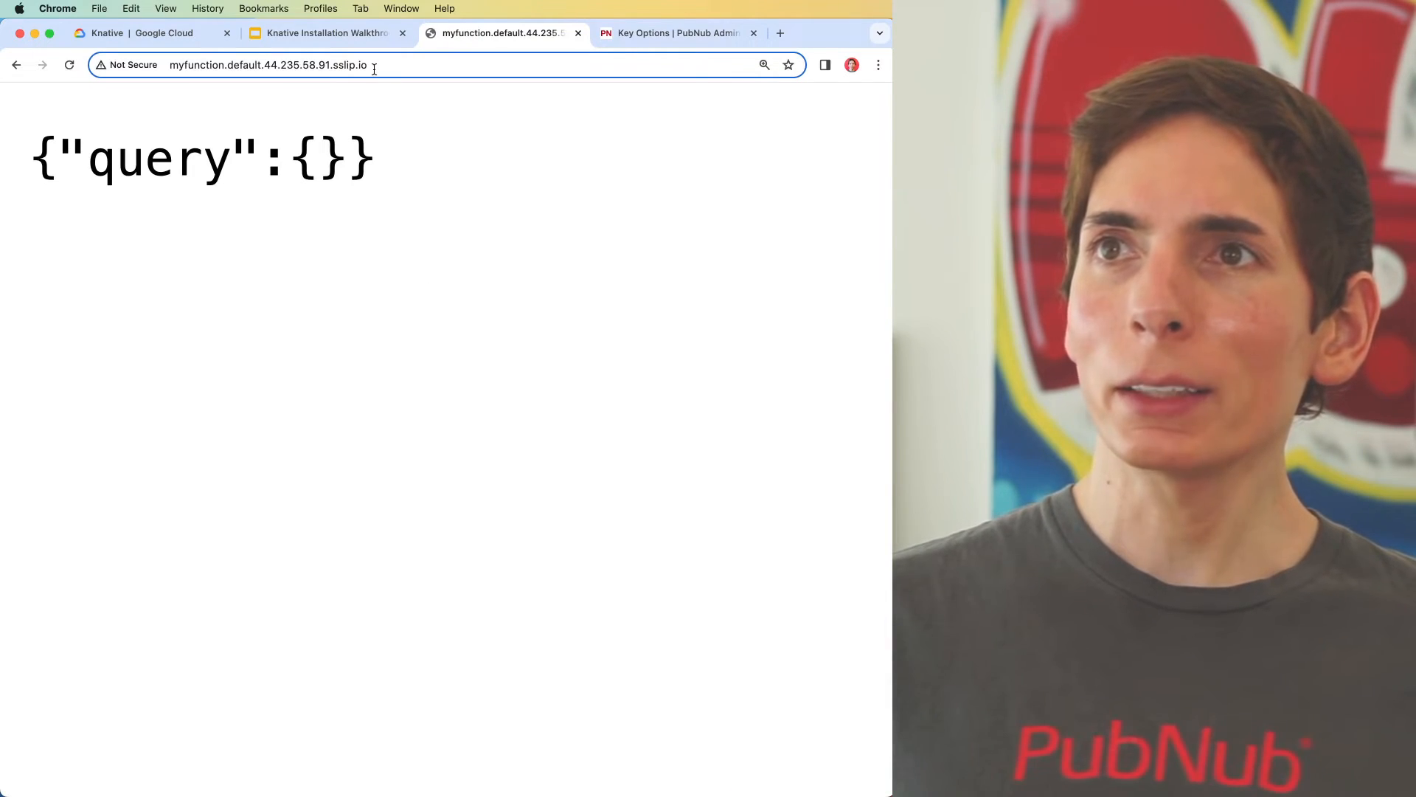
Step: Request the function's sslip.io address again with ?hello=true appended
type("?hel")
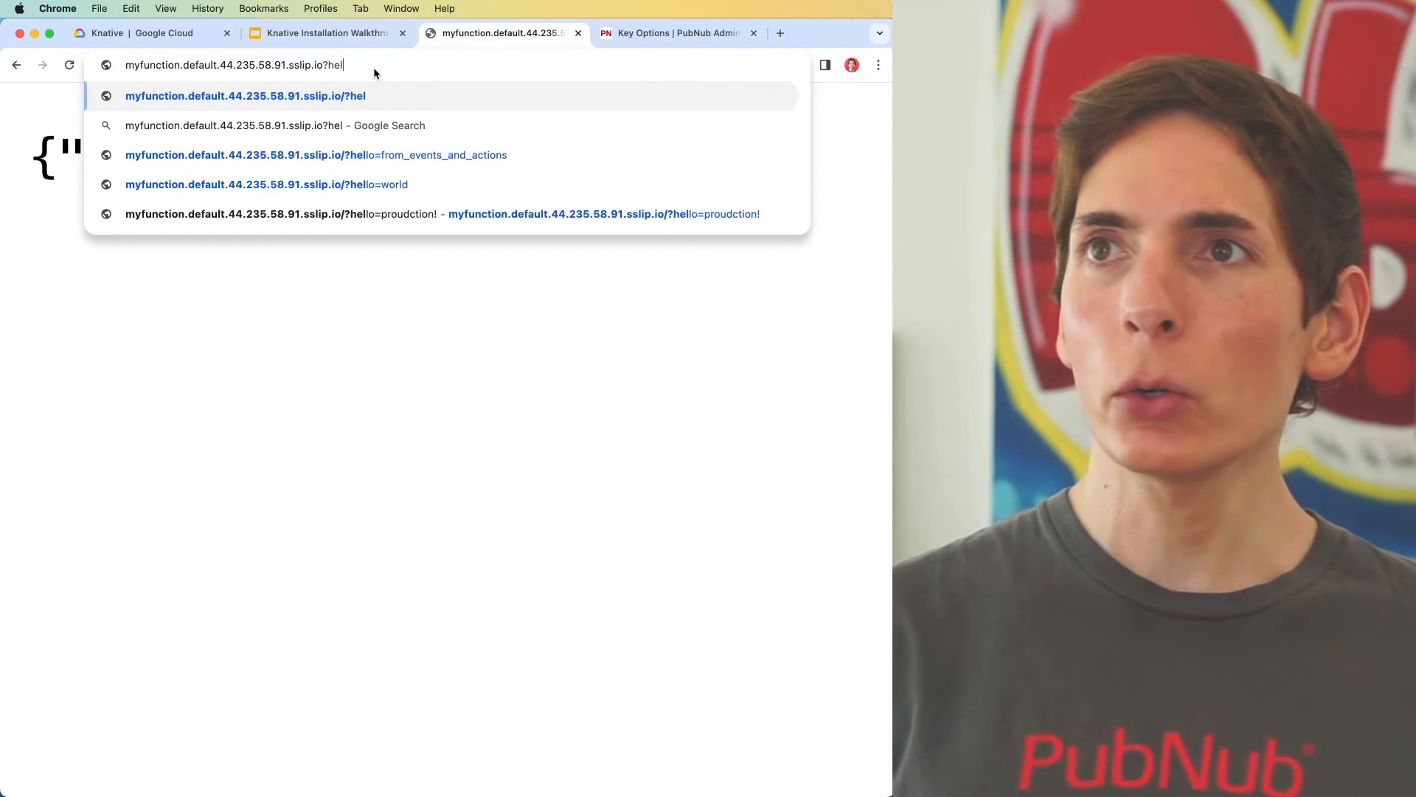
type("lo")
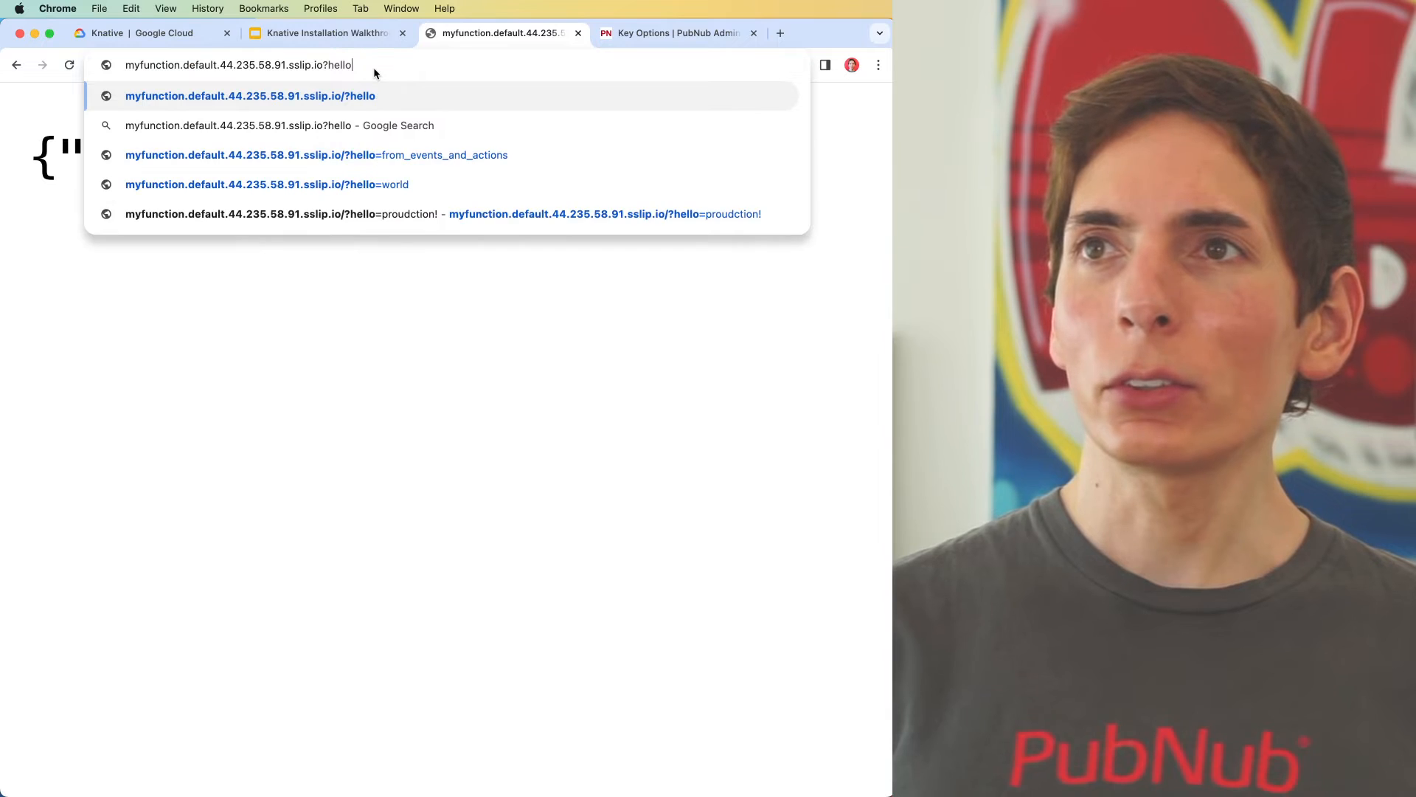
type("=true")
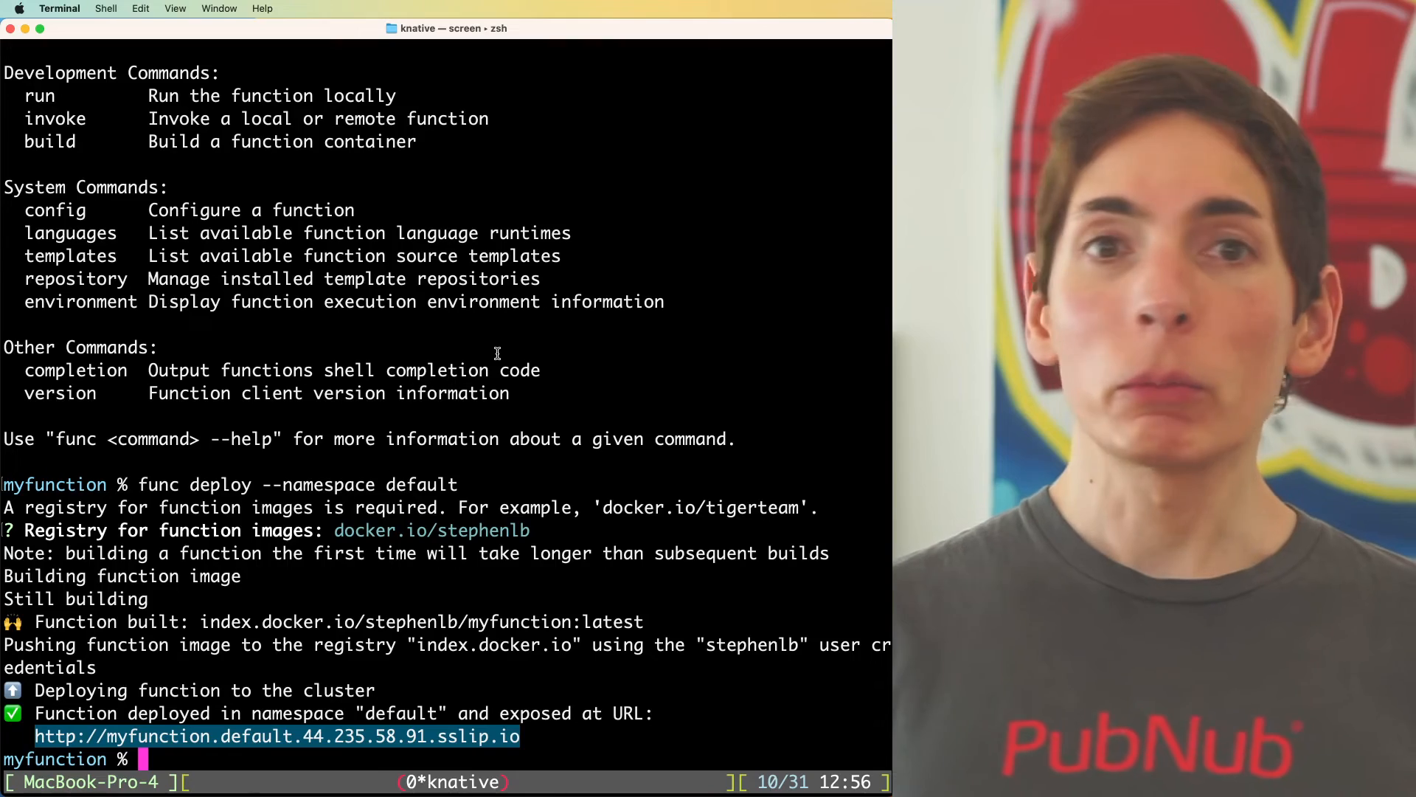
Step: List the myfunction pod with kubectl get pods -A | grep 000 and follow its logs with kubectl logs -f
type("kubectl get pods -A |grep 000")
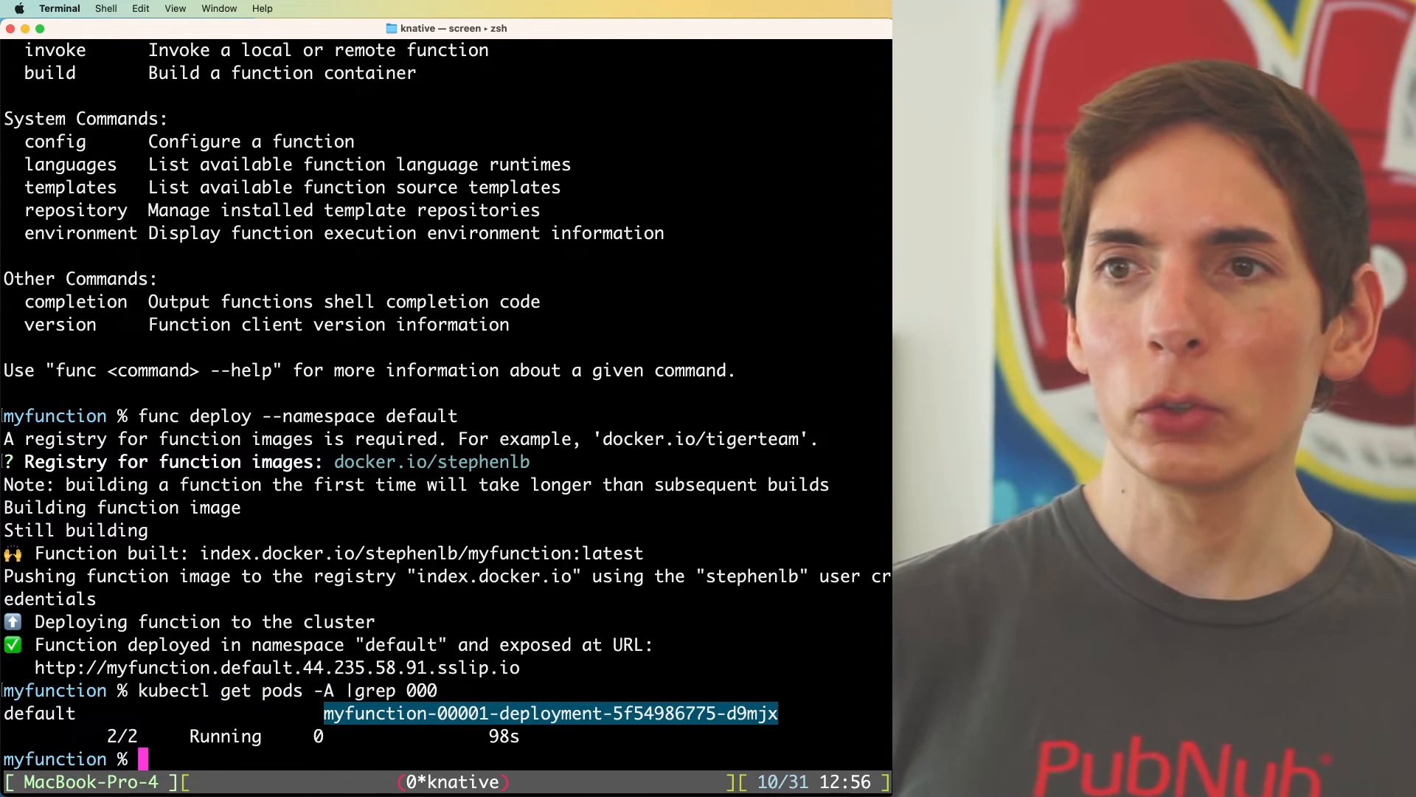
type("kubectl logs myfunction-00001-deployment-5f54986775-d9mjx")
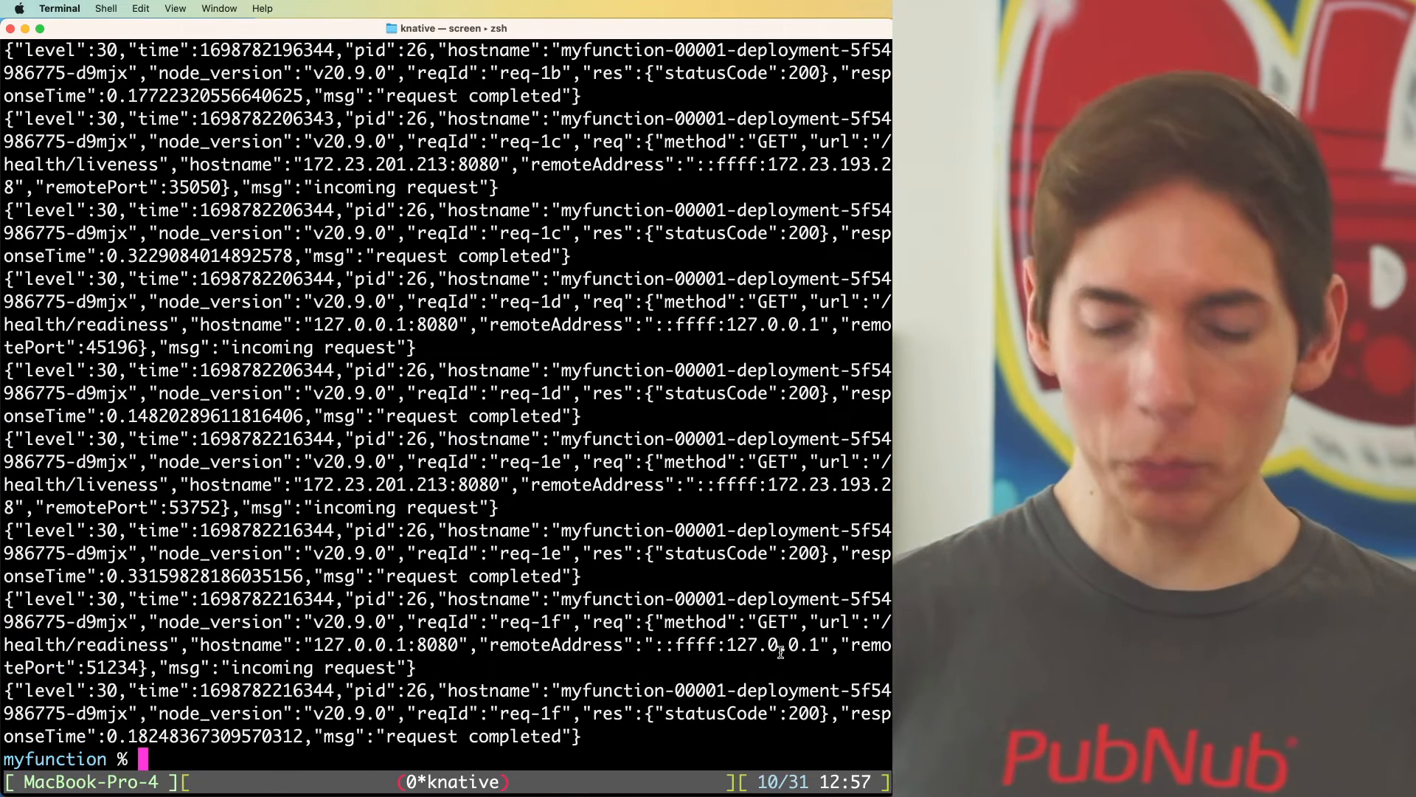
type("kubectl logs -myfunction-00001-deployment-5f54986775-d9mjx")
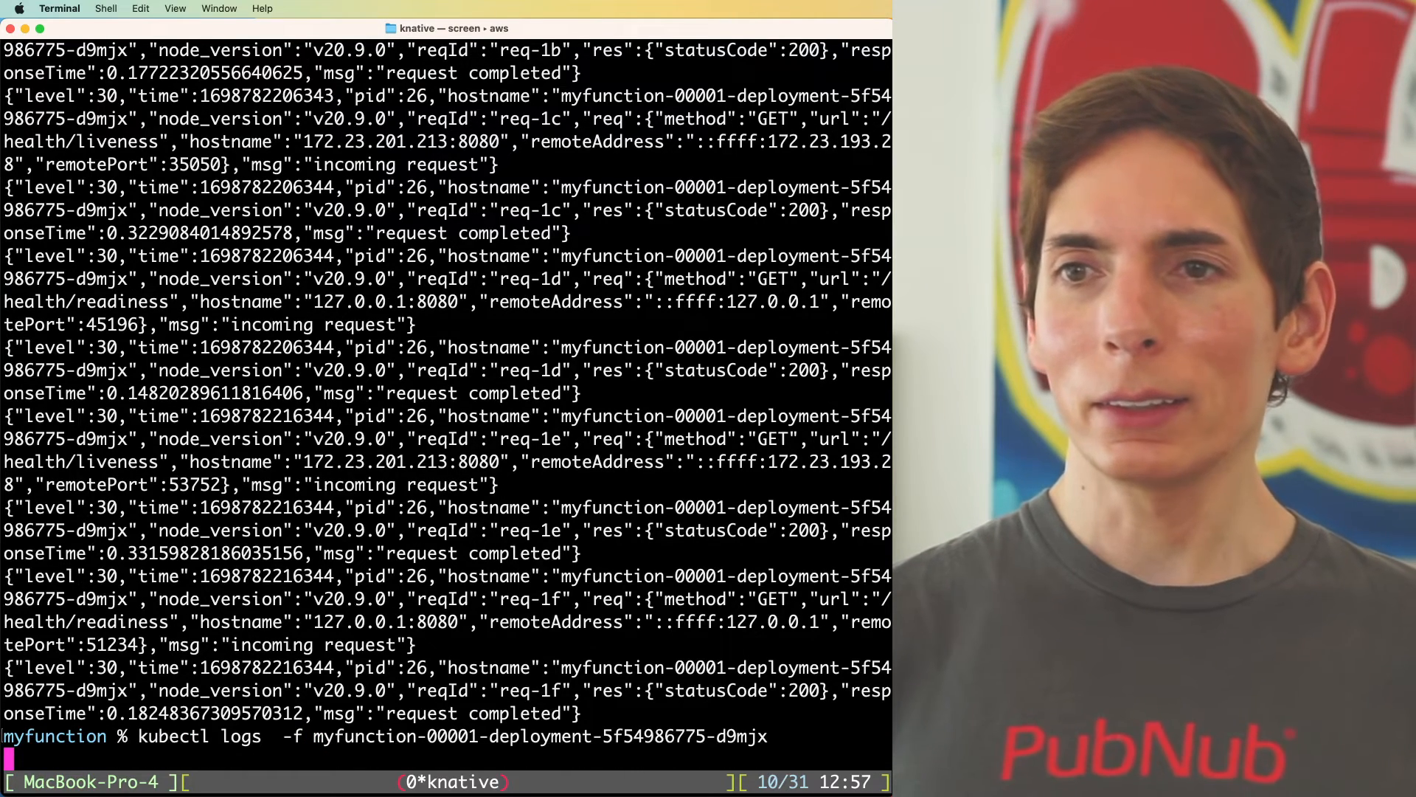
key("cmd+tab")
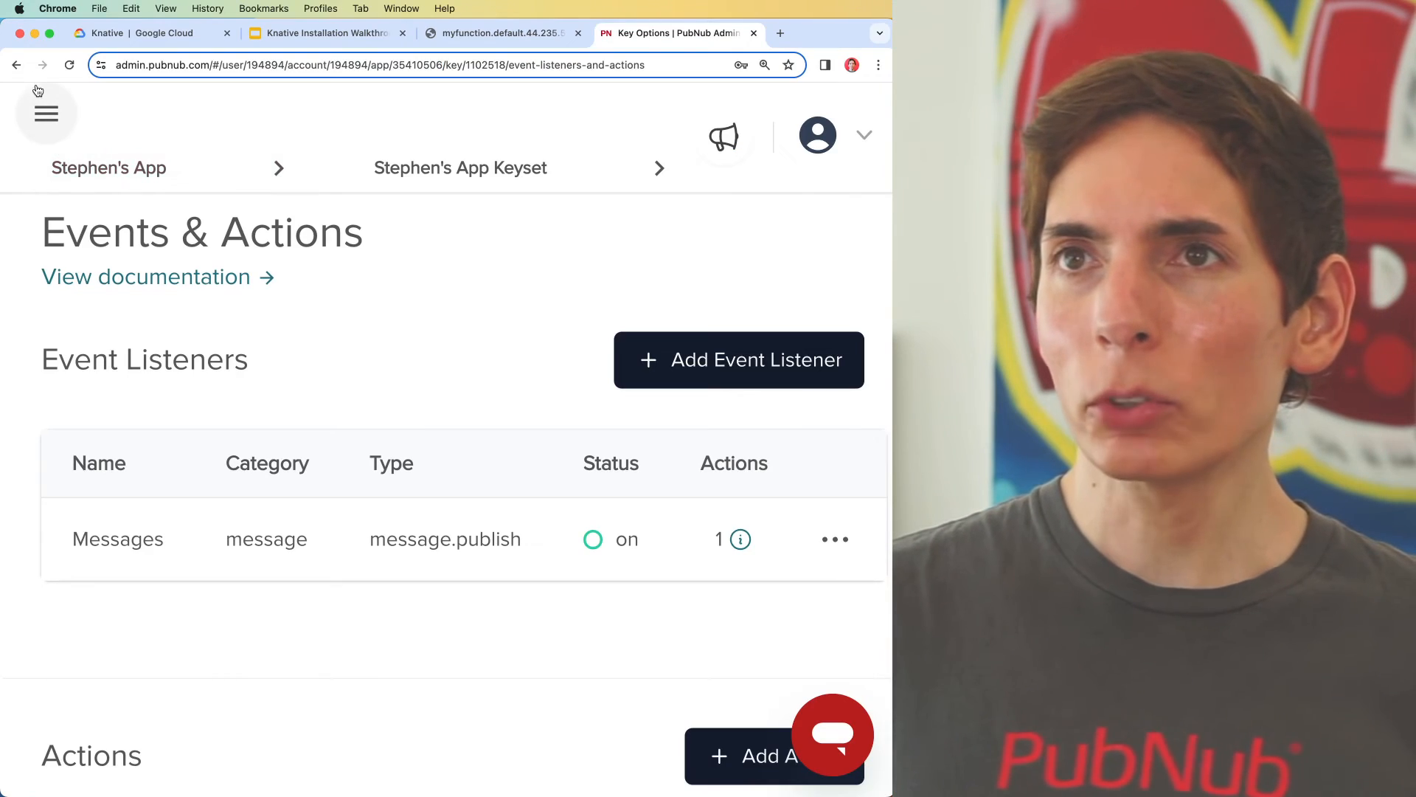
Step: Navigate from the portal menu to the keyset's Debug console with a Channel-Barcelona client
left_click(45, 113)
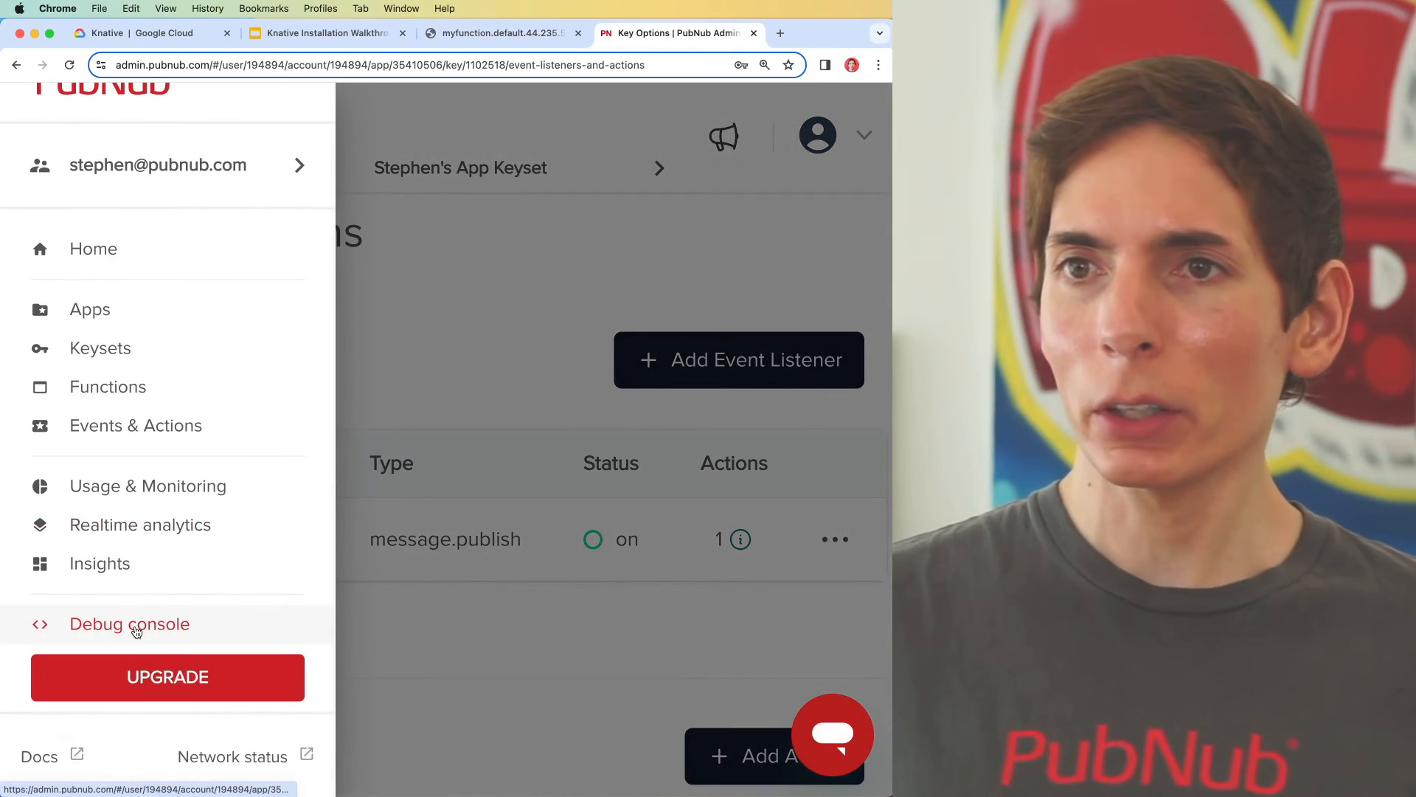
left_click(130, 624)
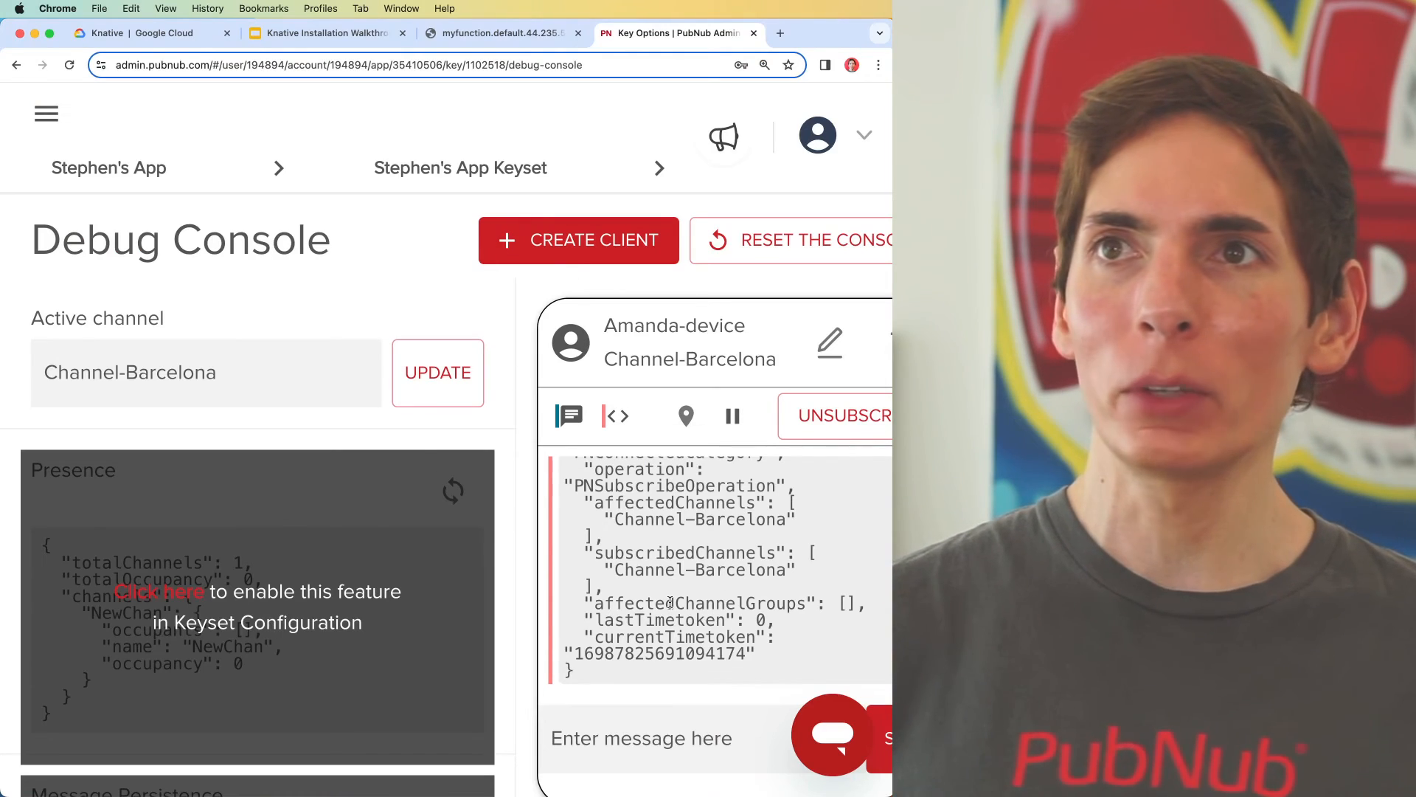
mouse_move(673, 606)
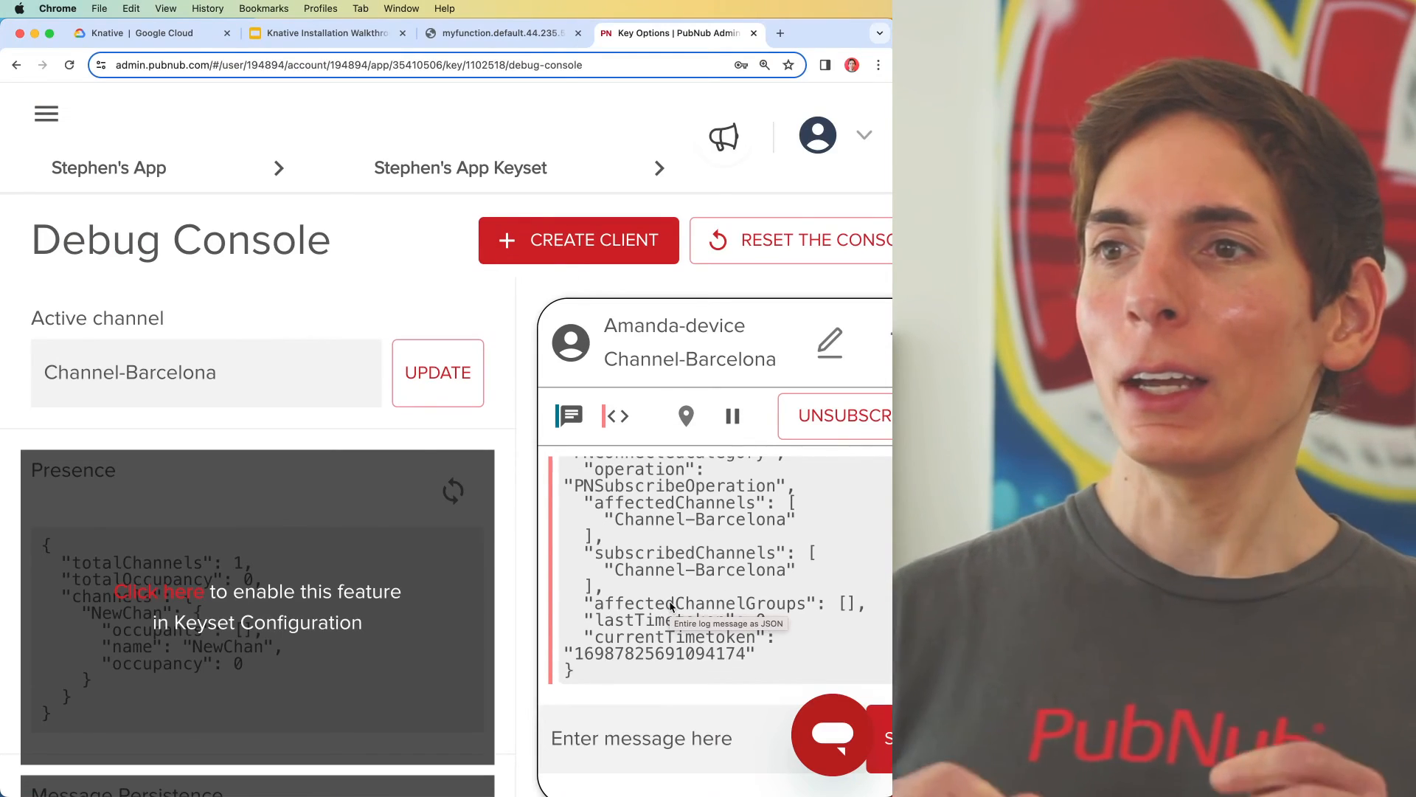